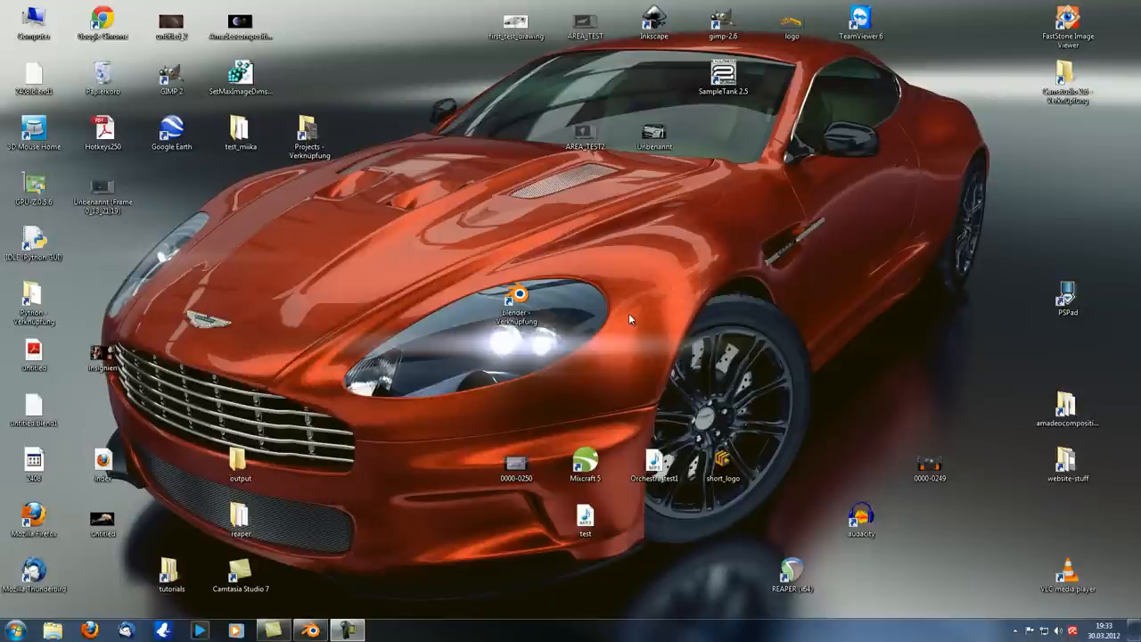
Step: Launch Blender from the desktop shortcut into its default cube scene
double_click(521, 295)
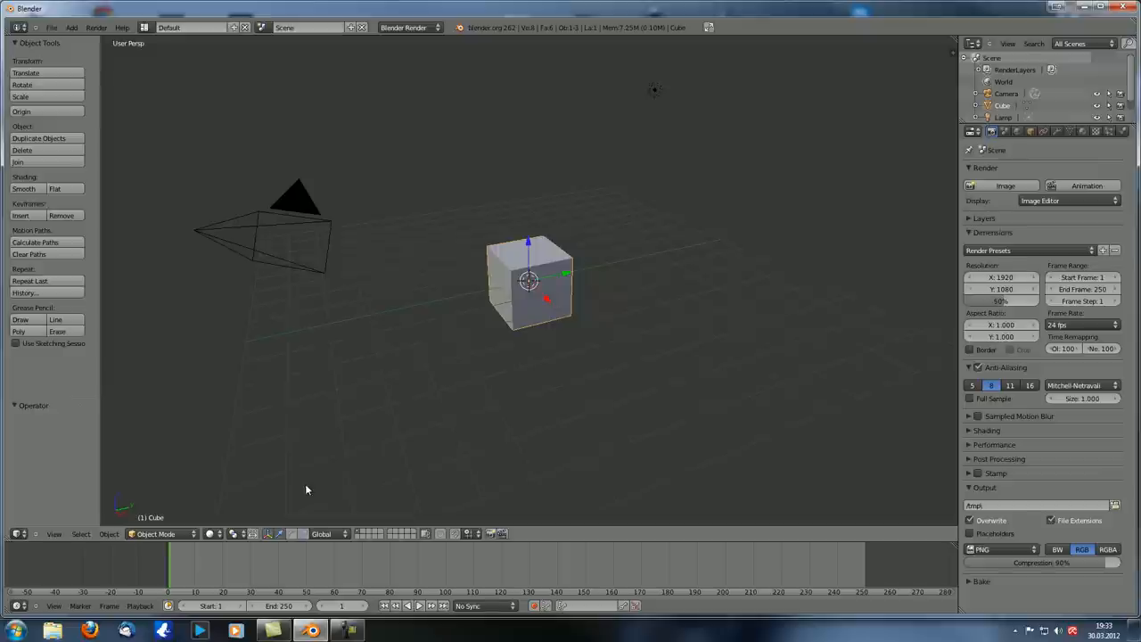
Step: Show the recently opened project files from the File menu
left_click(65, 26)
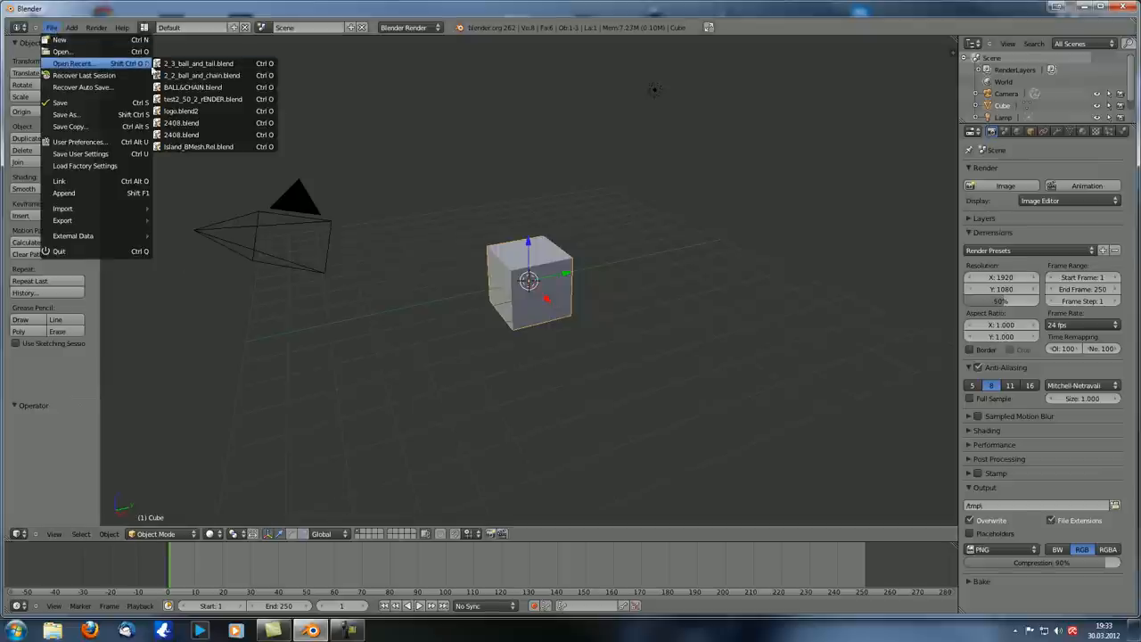
mouse_move(205, 75)
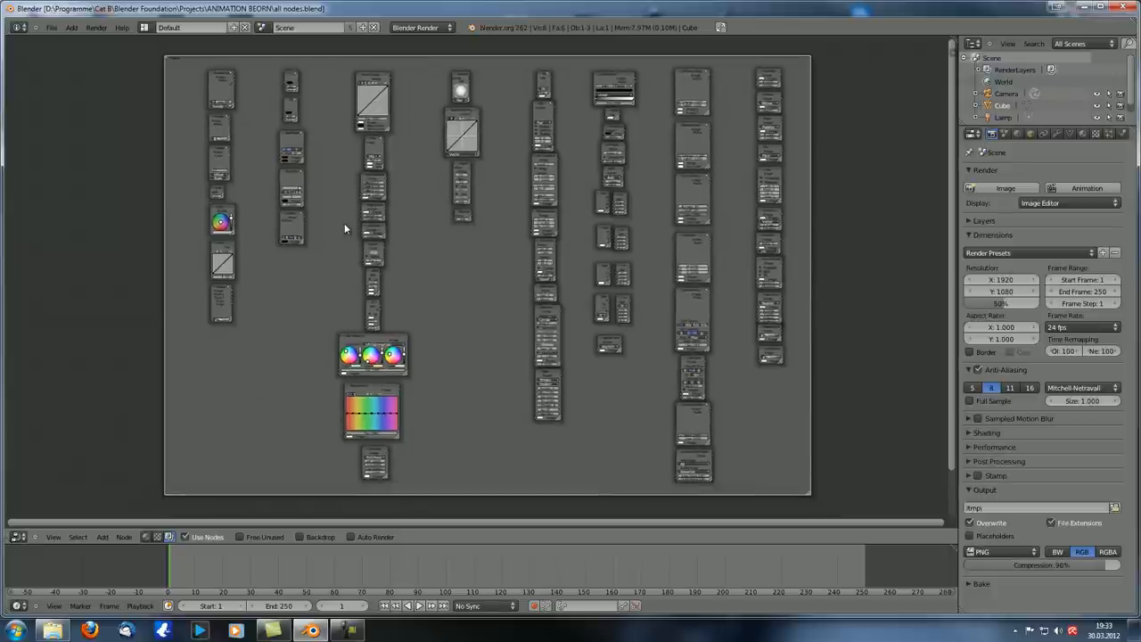
mouse_move(316, 239)
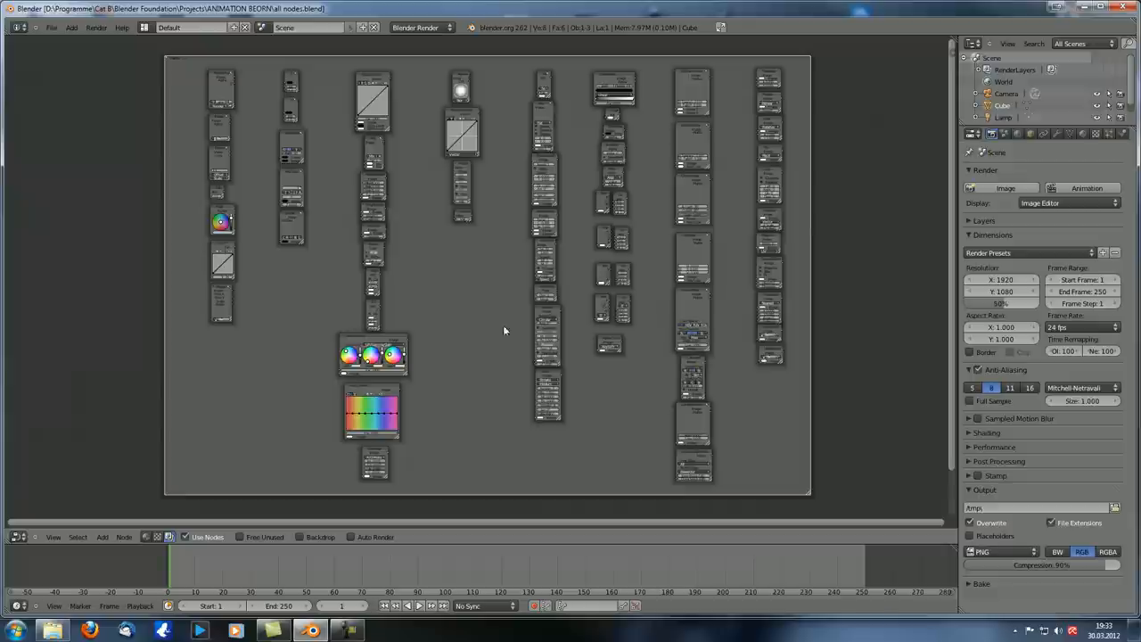
mouse_move(485, 310)
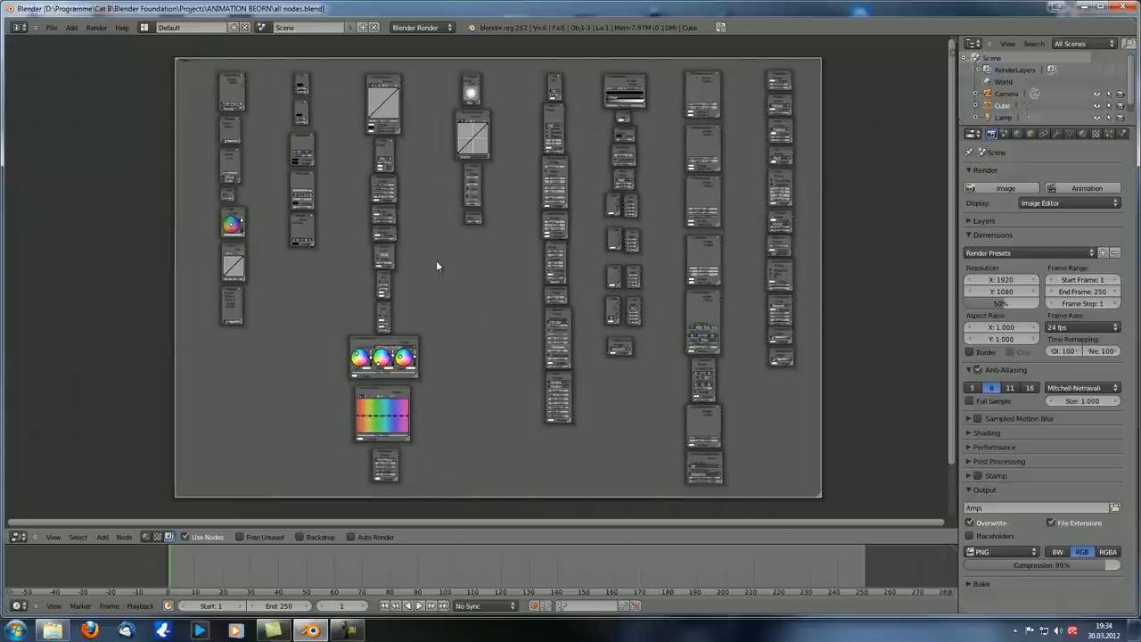
mouse_move(478, 48)
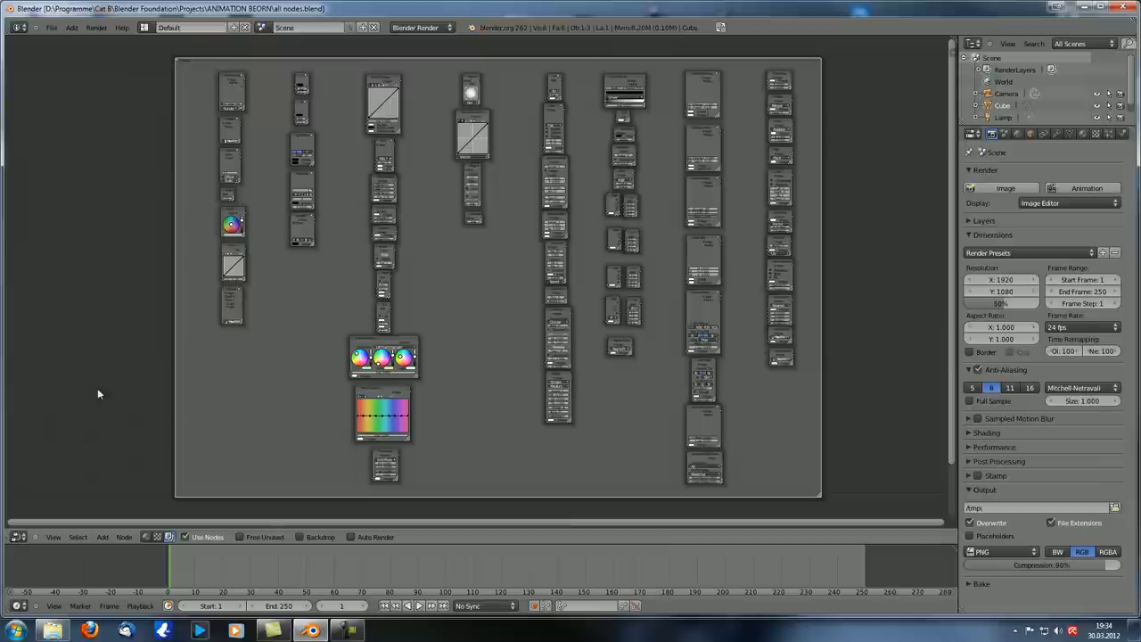
mouse_move(651, 306)
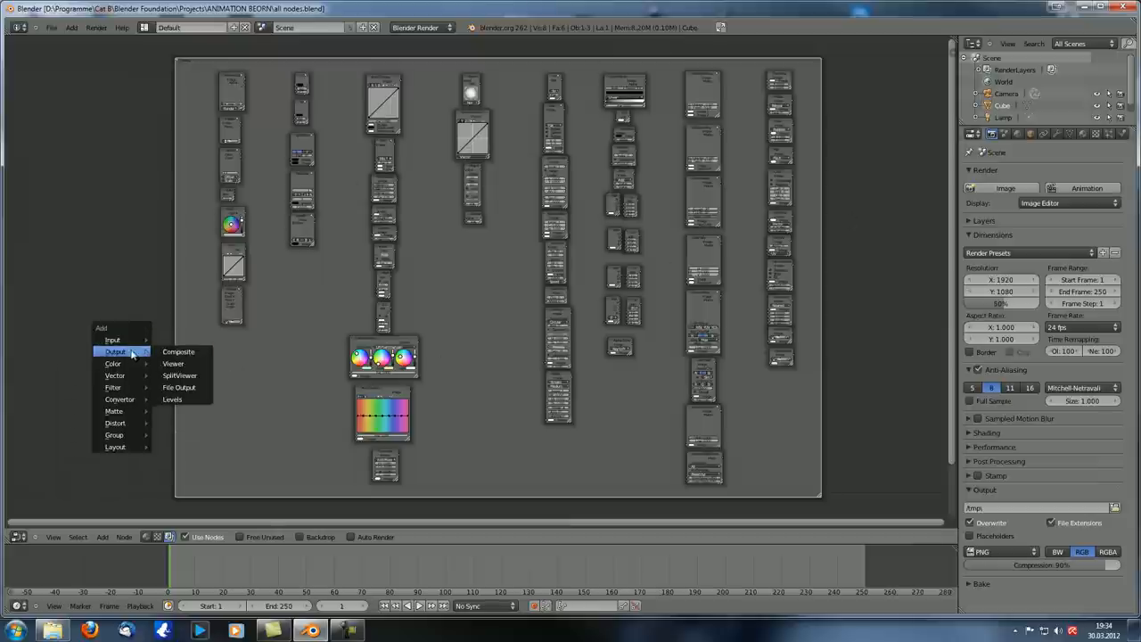
mouse_move(114, 410)
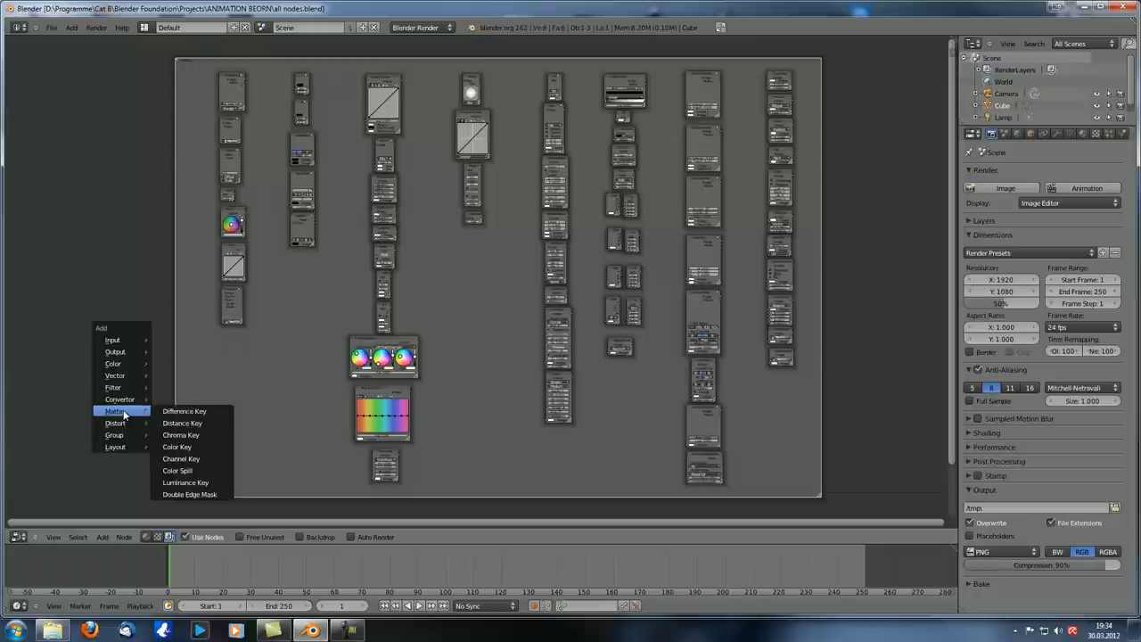
mouse_move(132, 423)
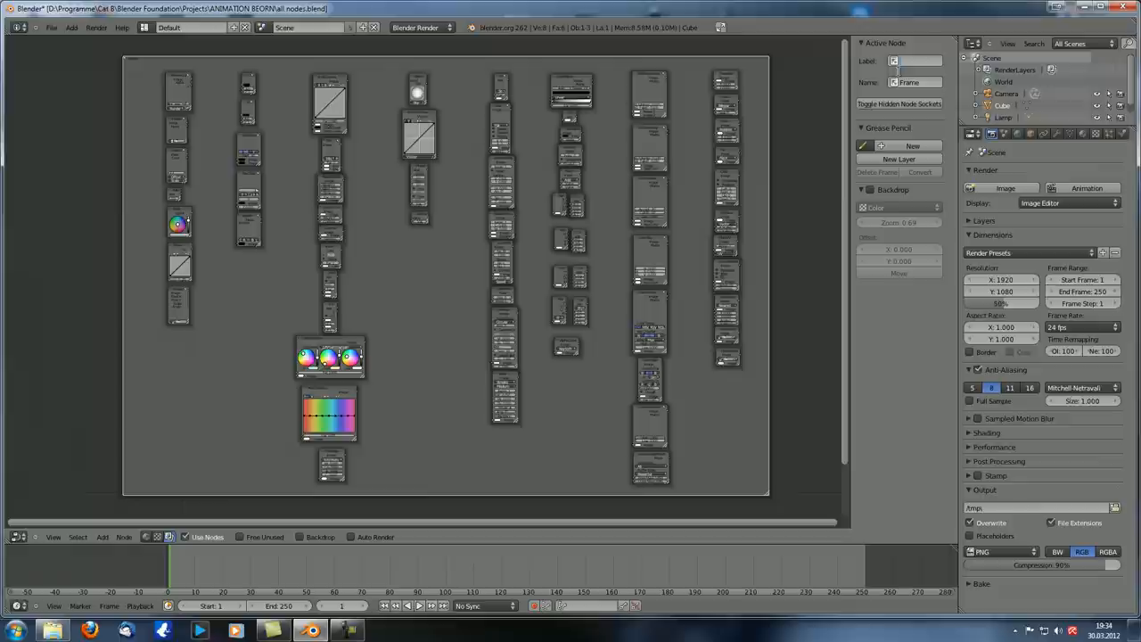
Step: Label the large frame enclosing the node collection 'ALL NODES'
type("ALL NODES")
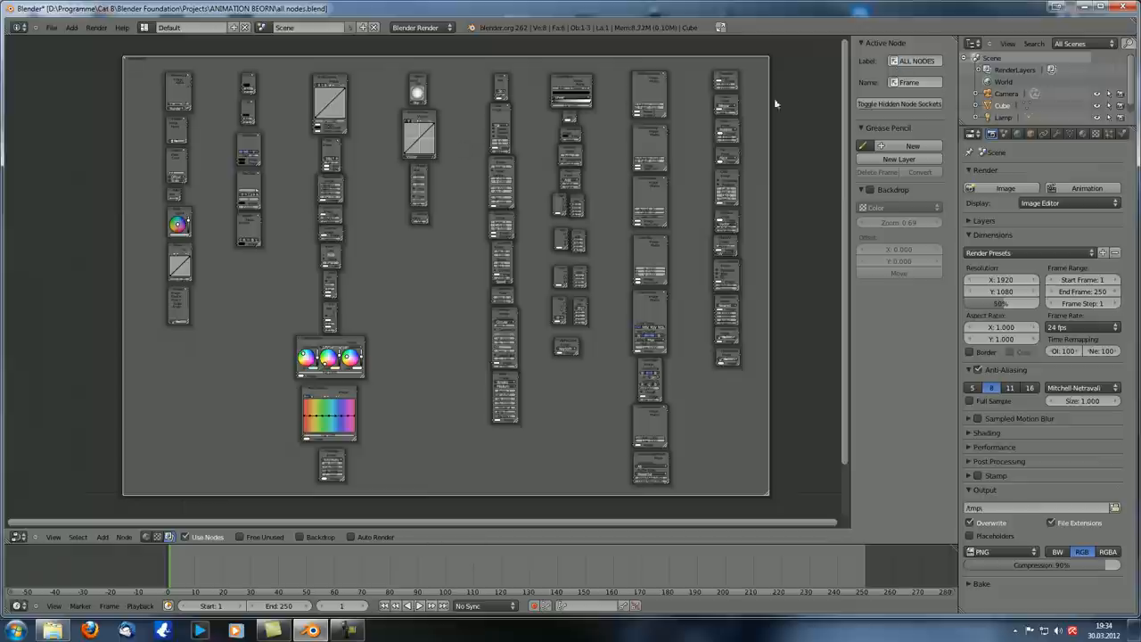
mouse_move(826, 84)
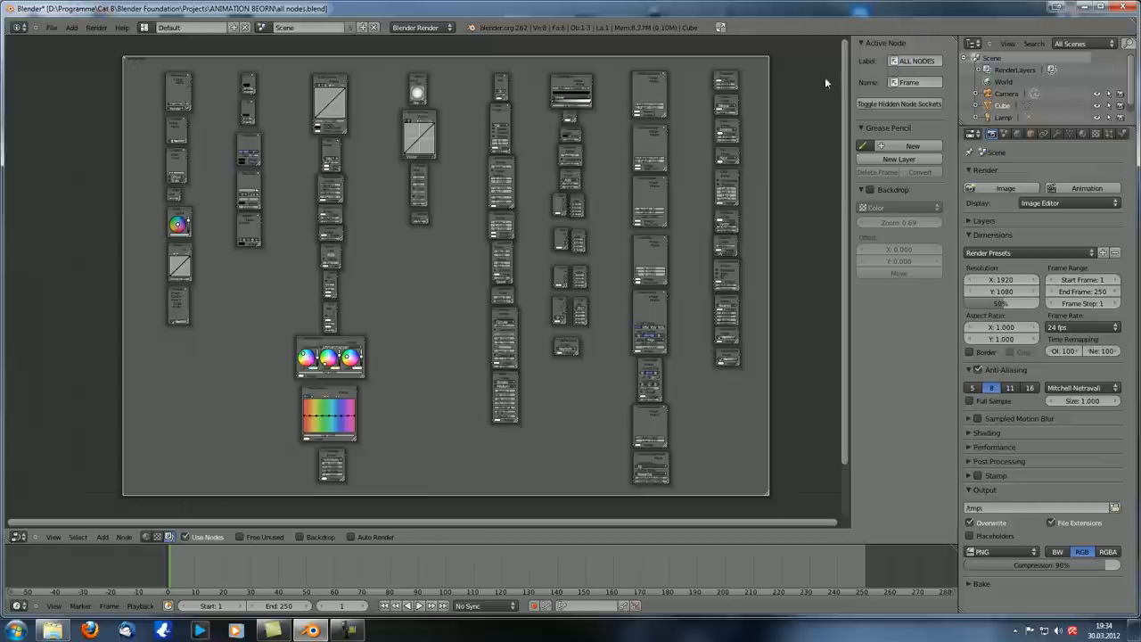
mouse_move(116, 171)
type("INPUT")
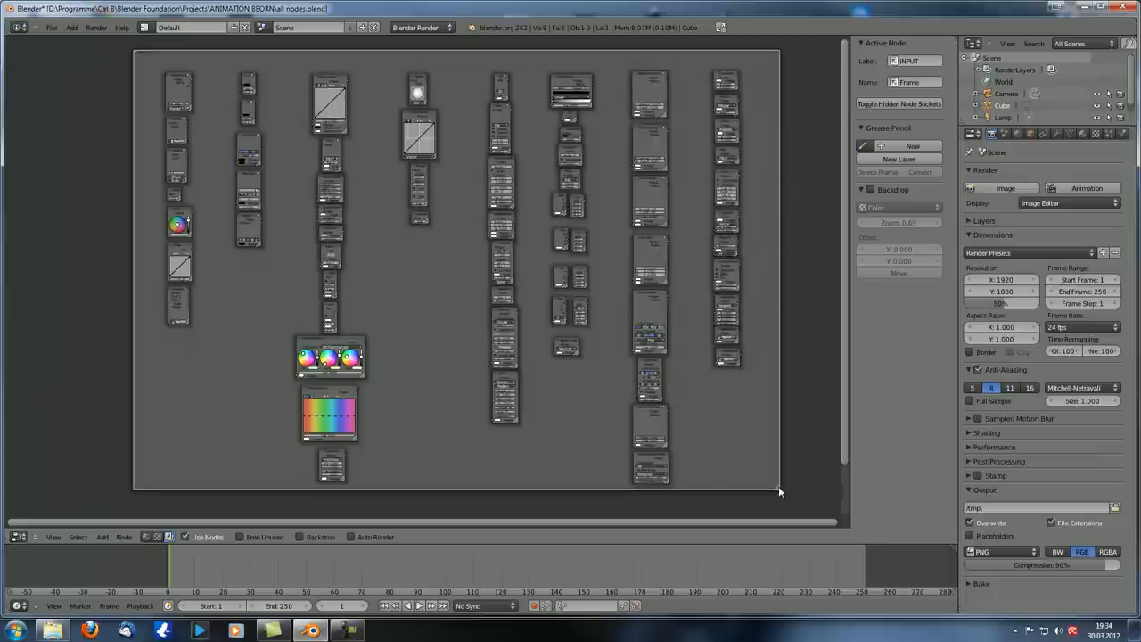
mouse_move(783, 494)
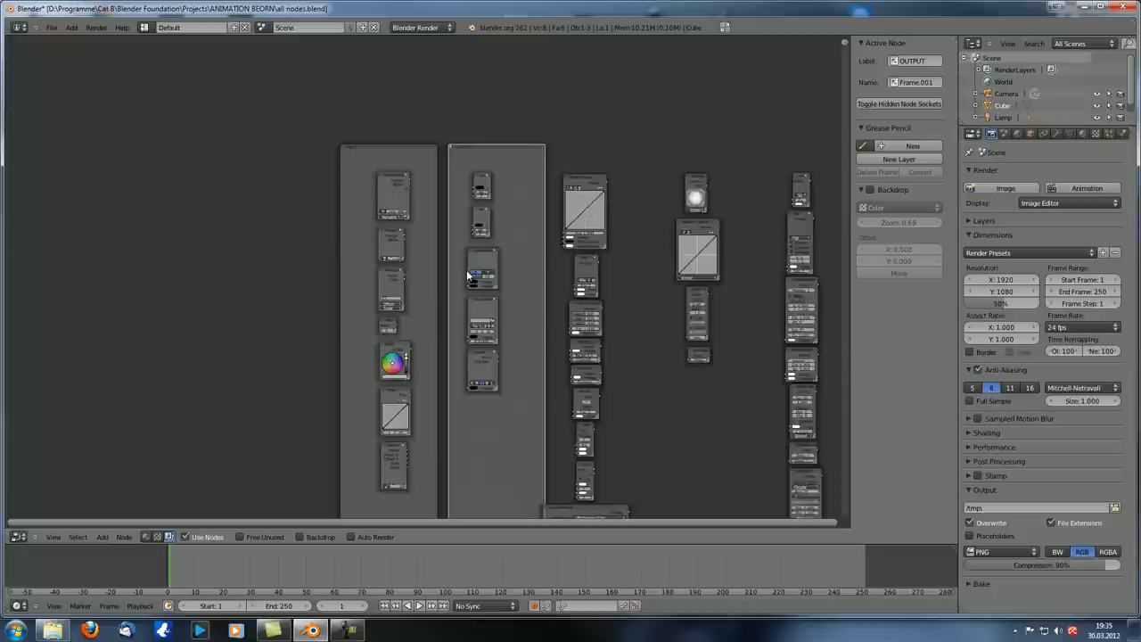
Step: Load the Aston Martin car scene project from the File menu
left_click(48, 32)
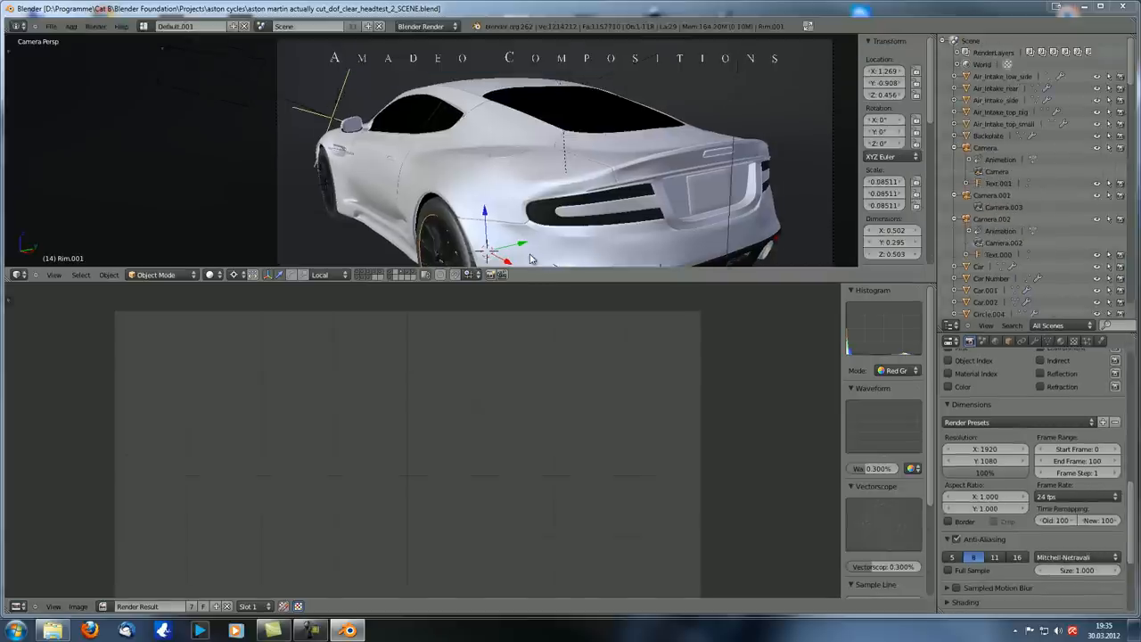
mouse_move(325, 167)
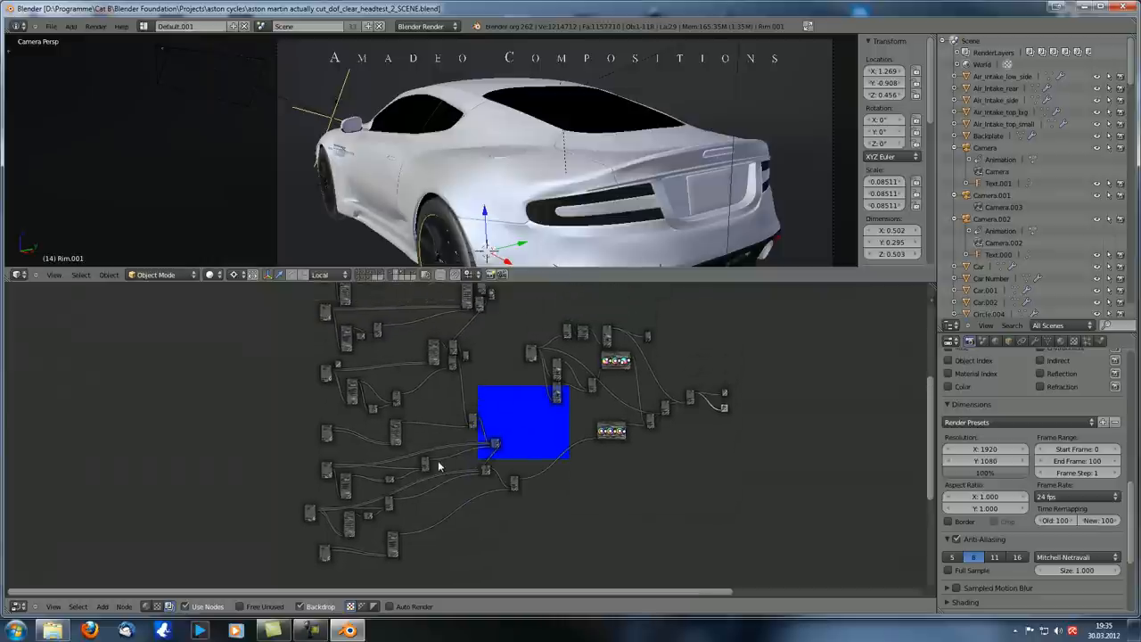
mouse_move(571, 396)
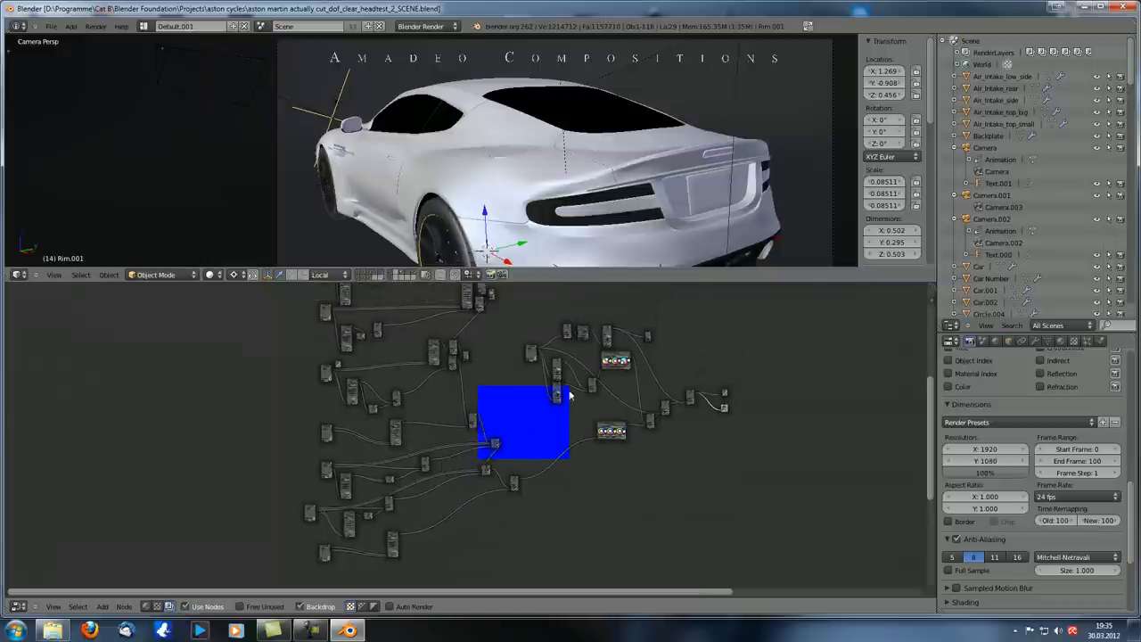
mouse_move(357, 360)
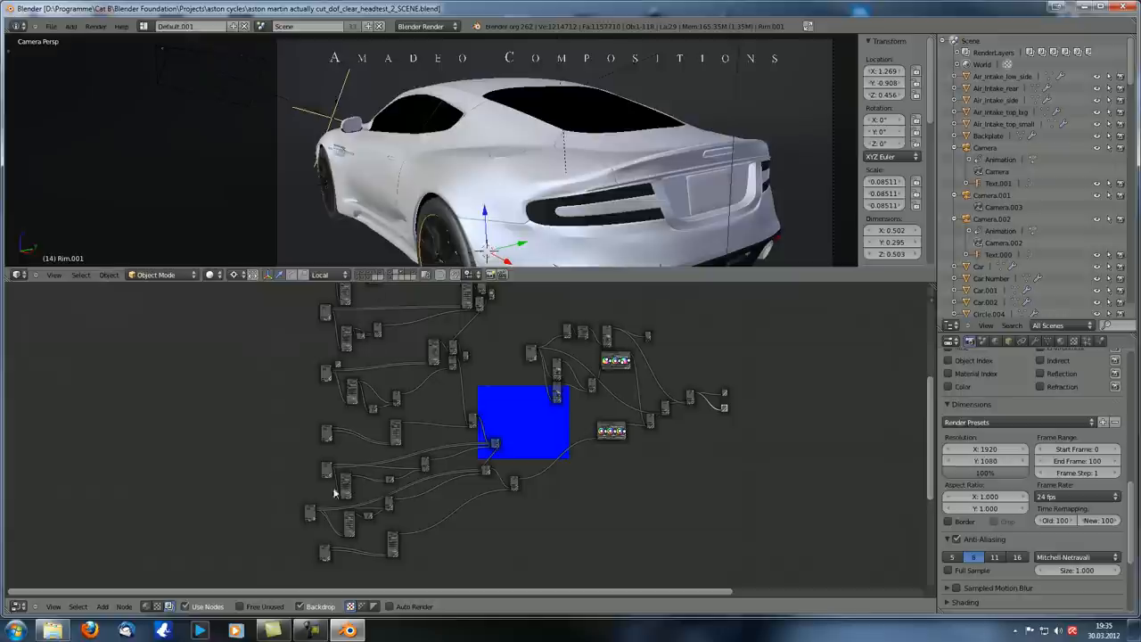
mouse_move(378, 408)
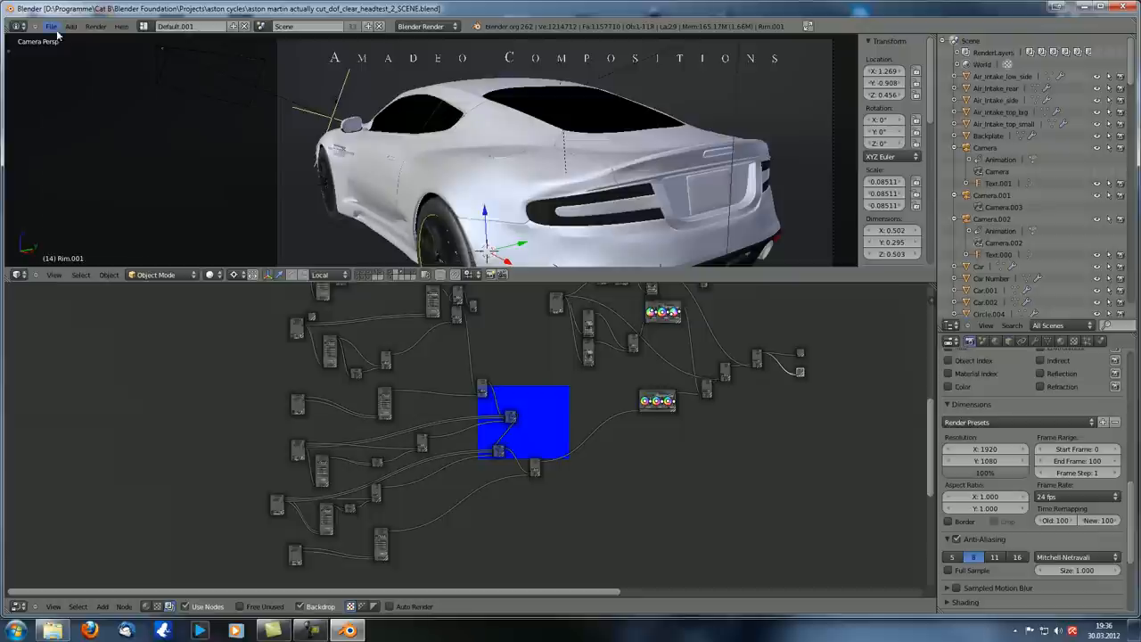
Step: Load the recent color balance test file 2408.blend
left_click(50, 26)
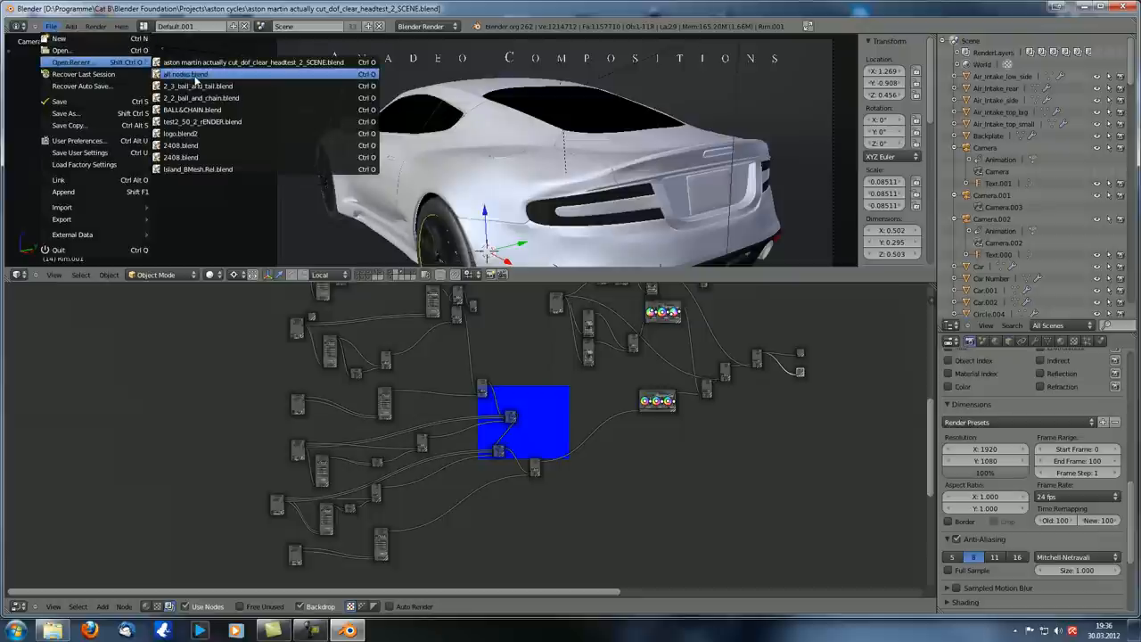
left_click(182, 157)
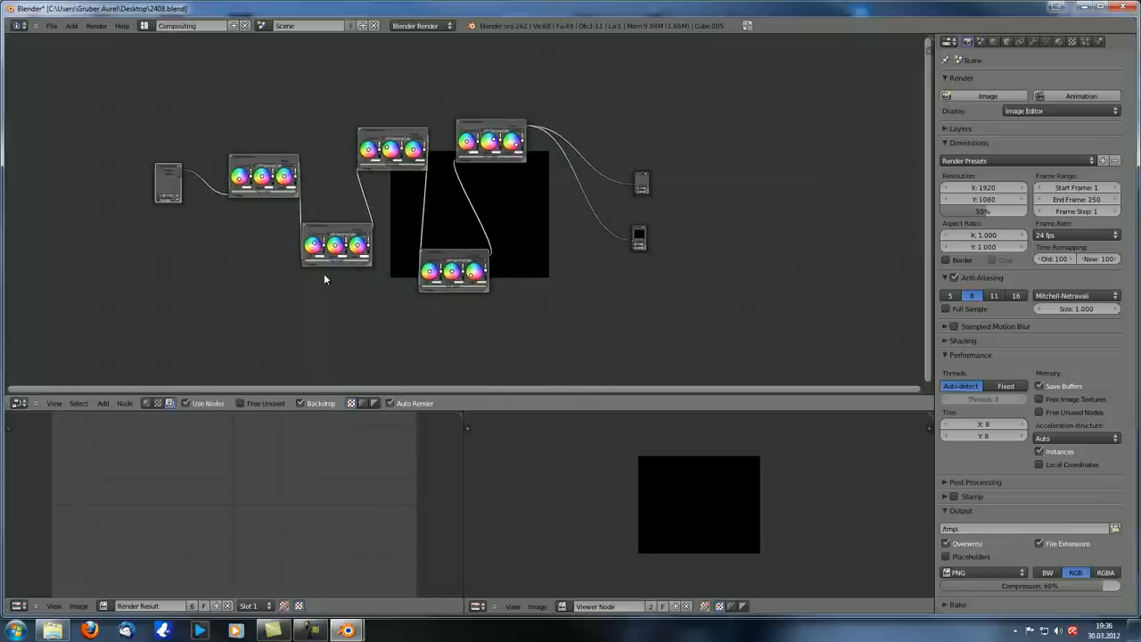
mouse_move(518, 410)
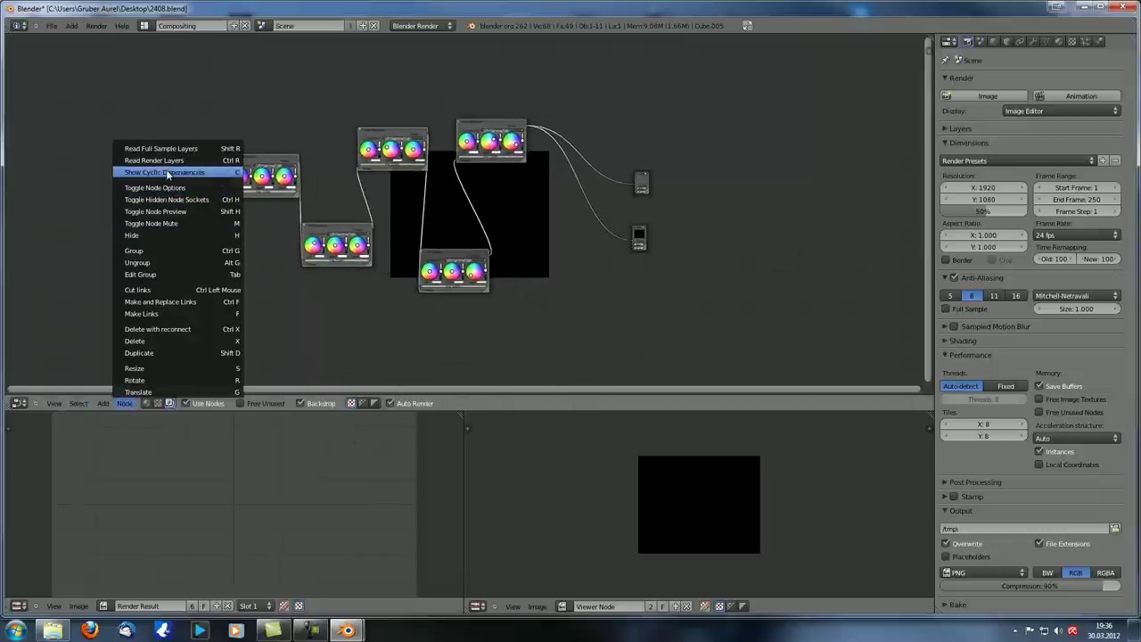
mouse_move(160, 148)
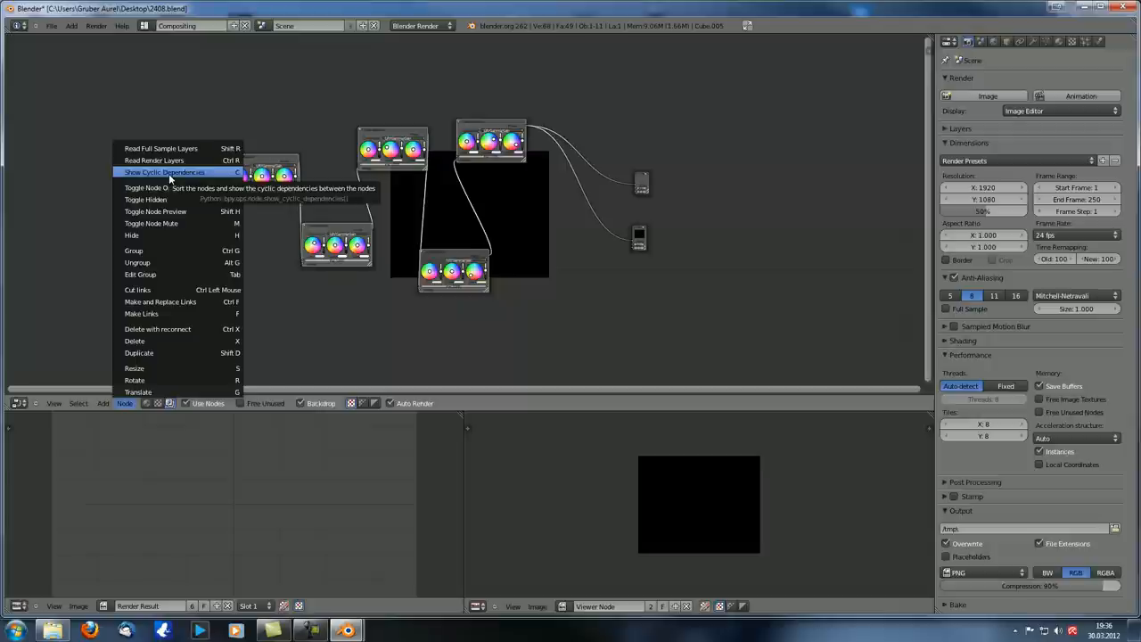
mouse_move(178, 160)
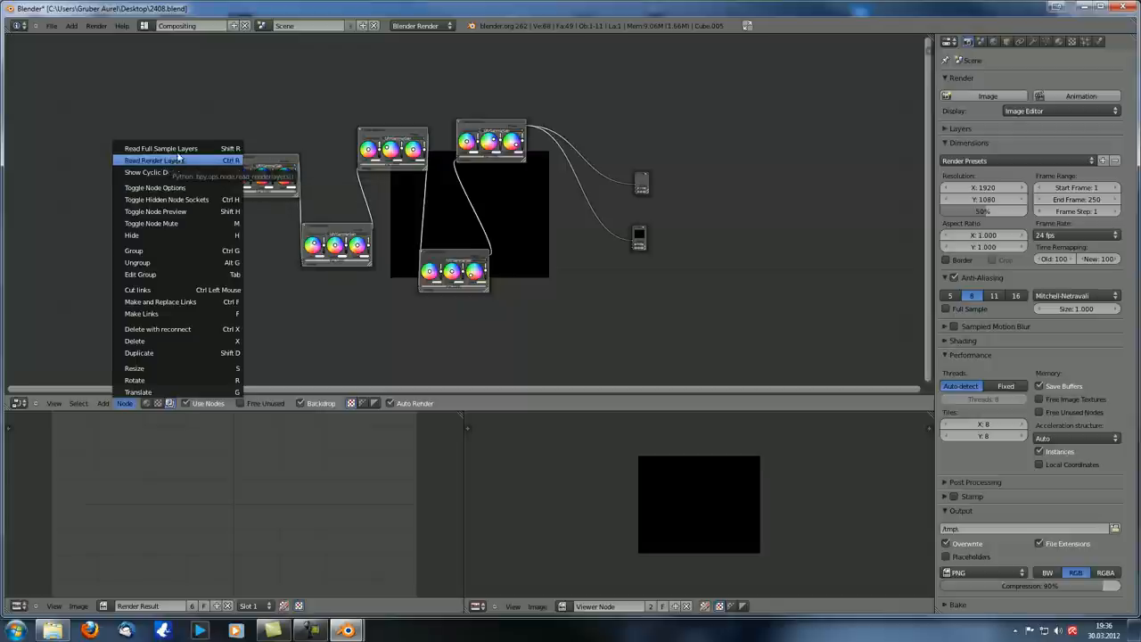
mouse_move(159, 148)
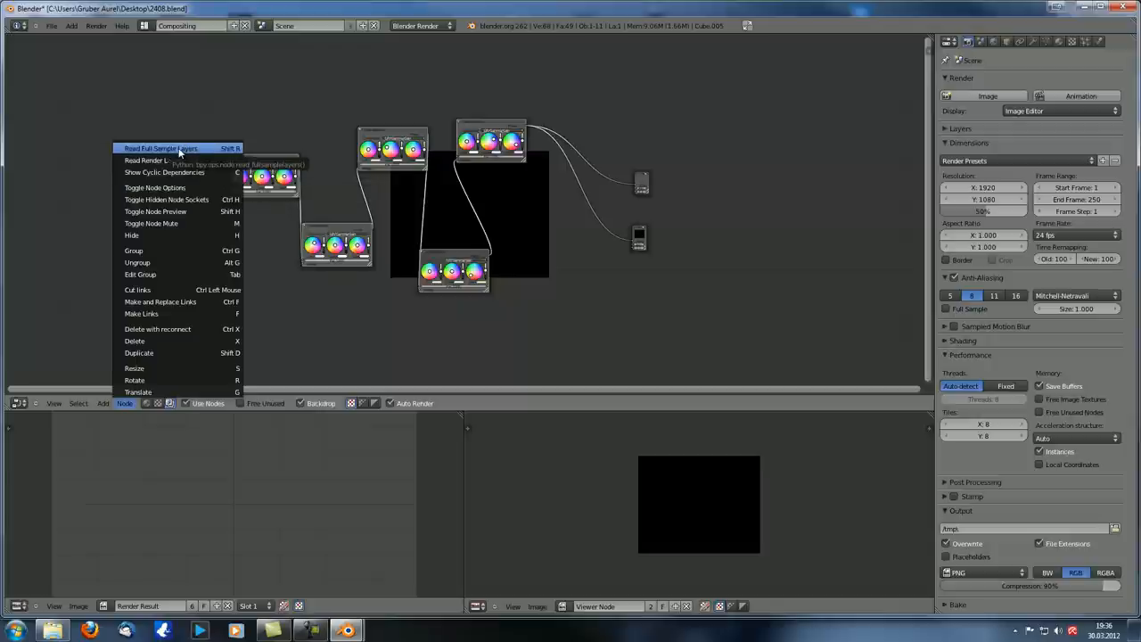
mouse_move(165, 171)
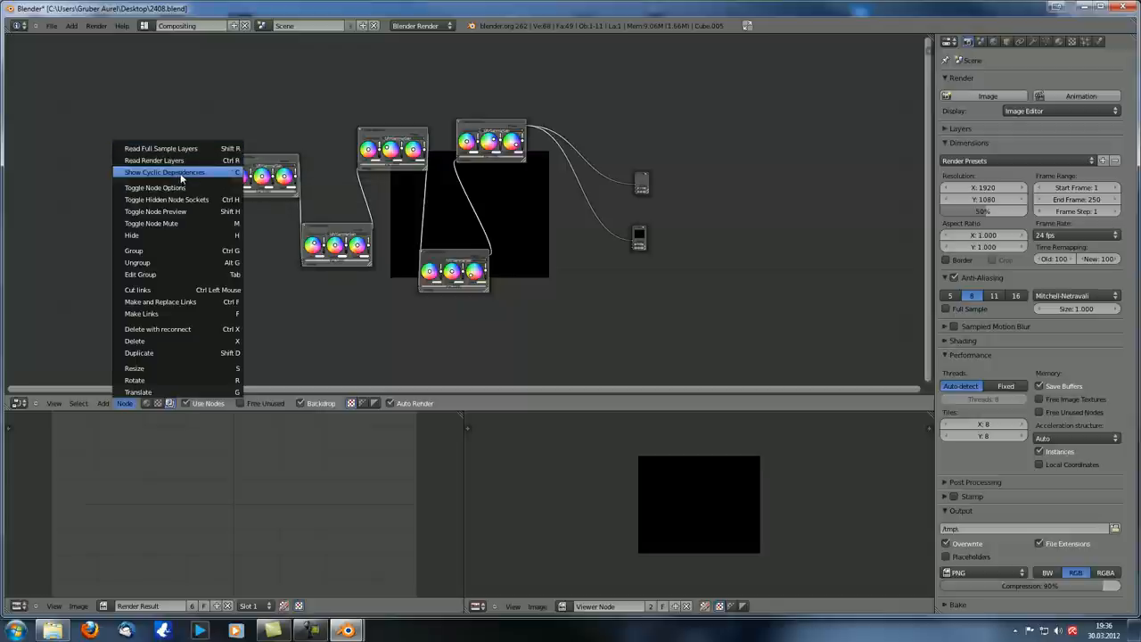
mouse_move(182, 171)
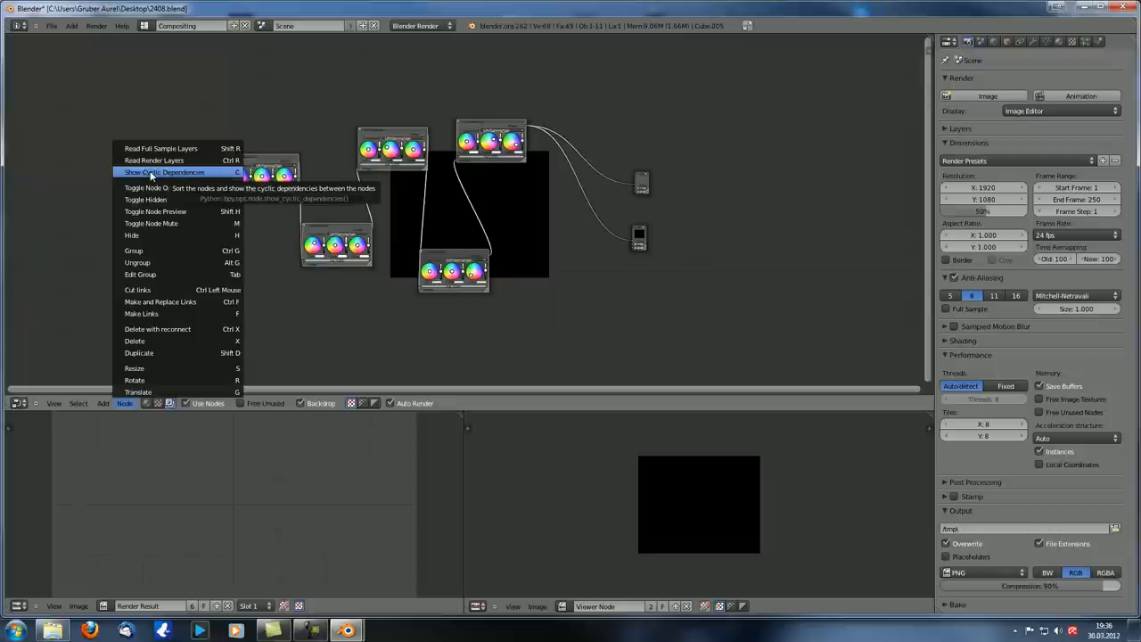
mouse_move(196, 182)
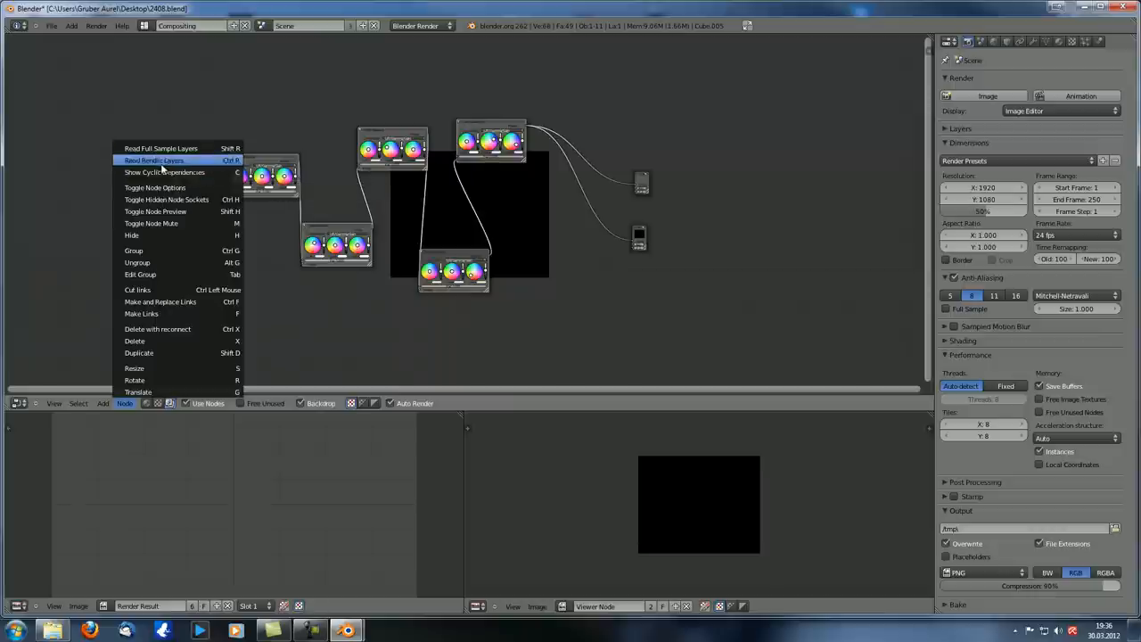
mouse_move(164, 171)
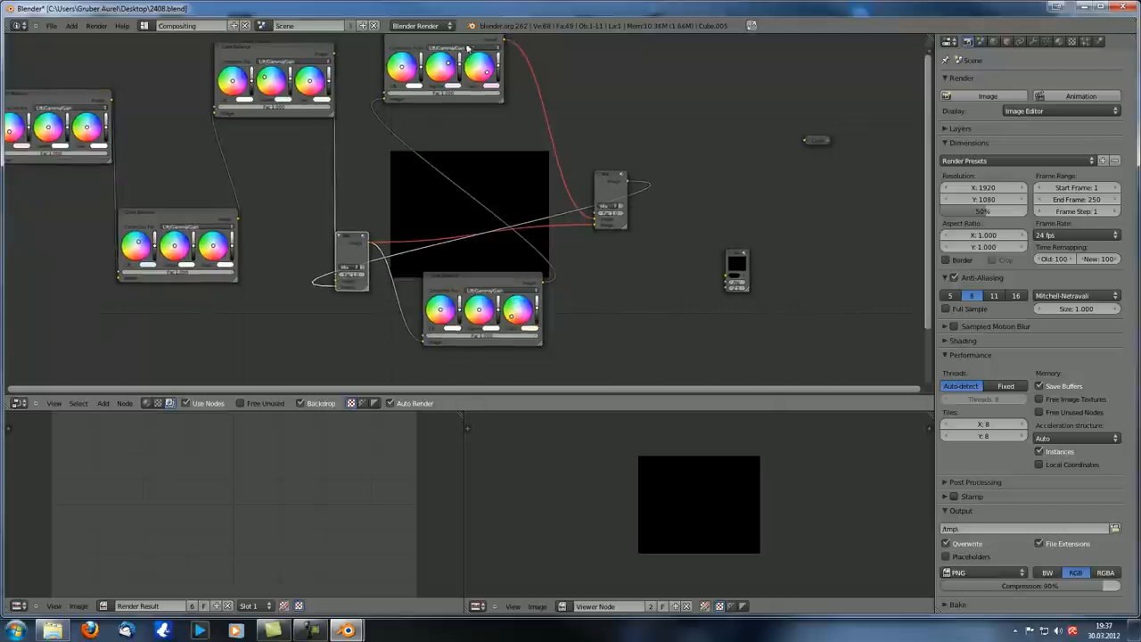
mouse_move(355, 254)
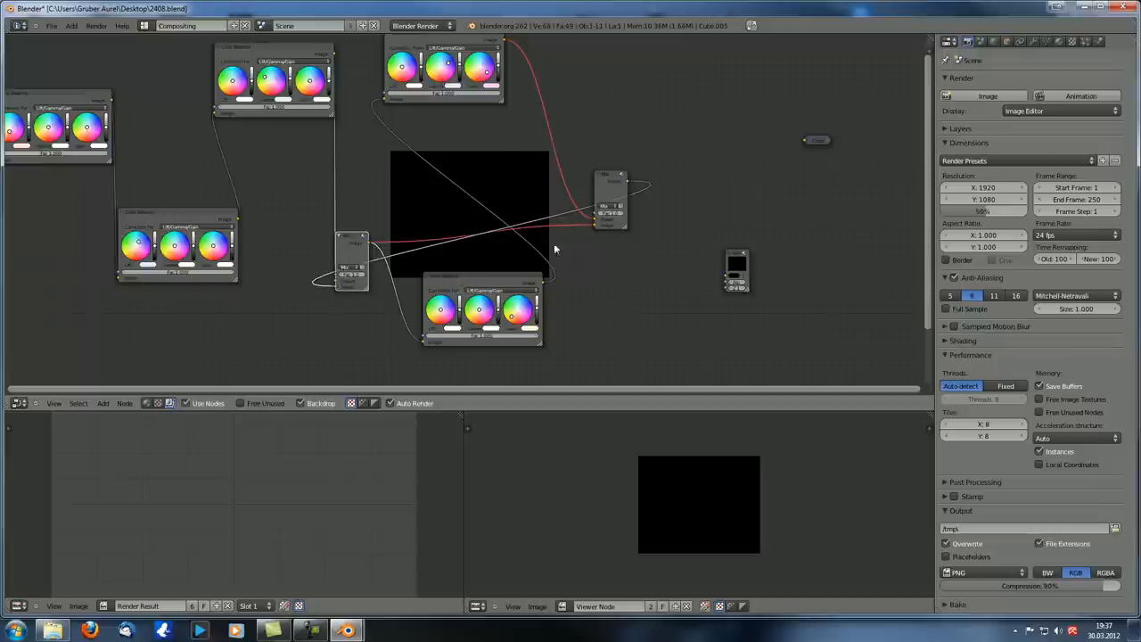
mouse_move(466, 246)
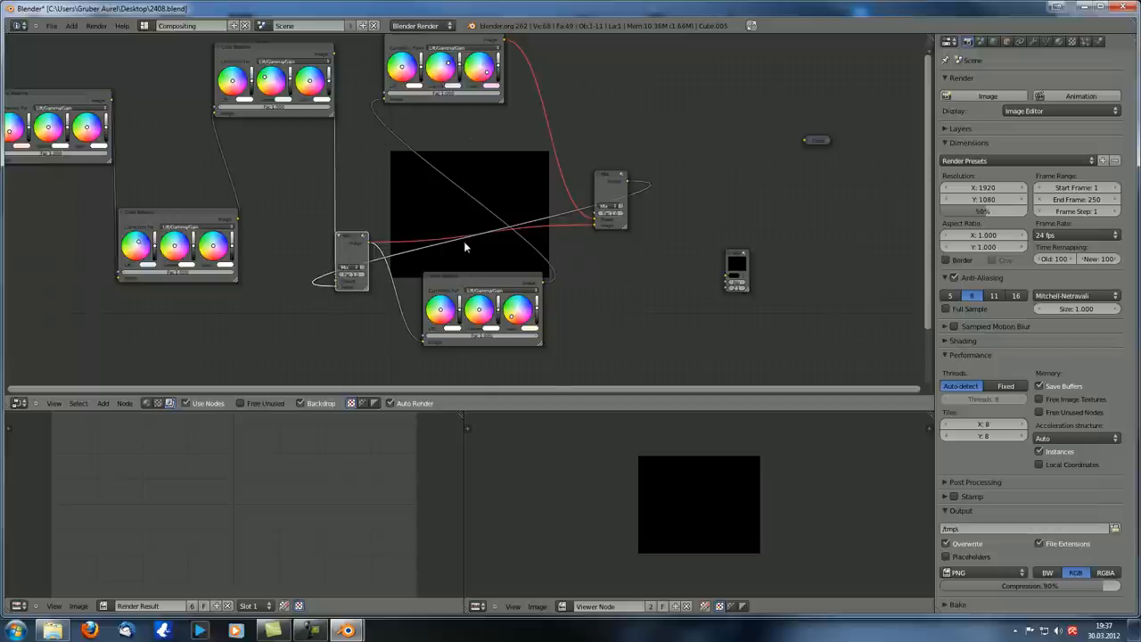
mouse_move(606, 246)
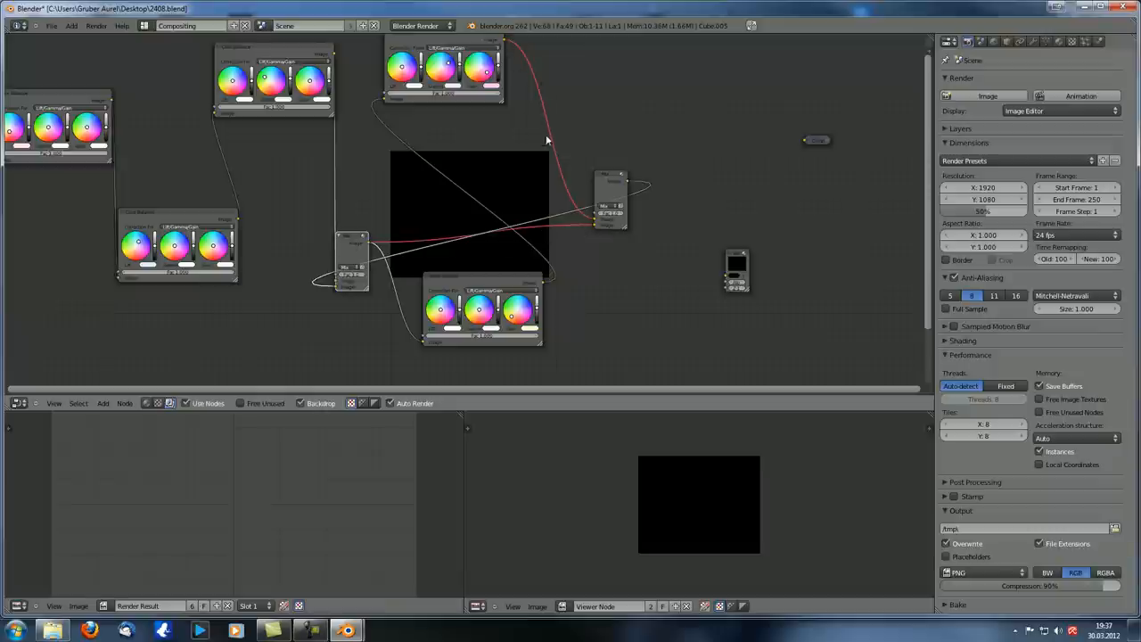
mouse_move(510, 46)
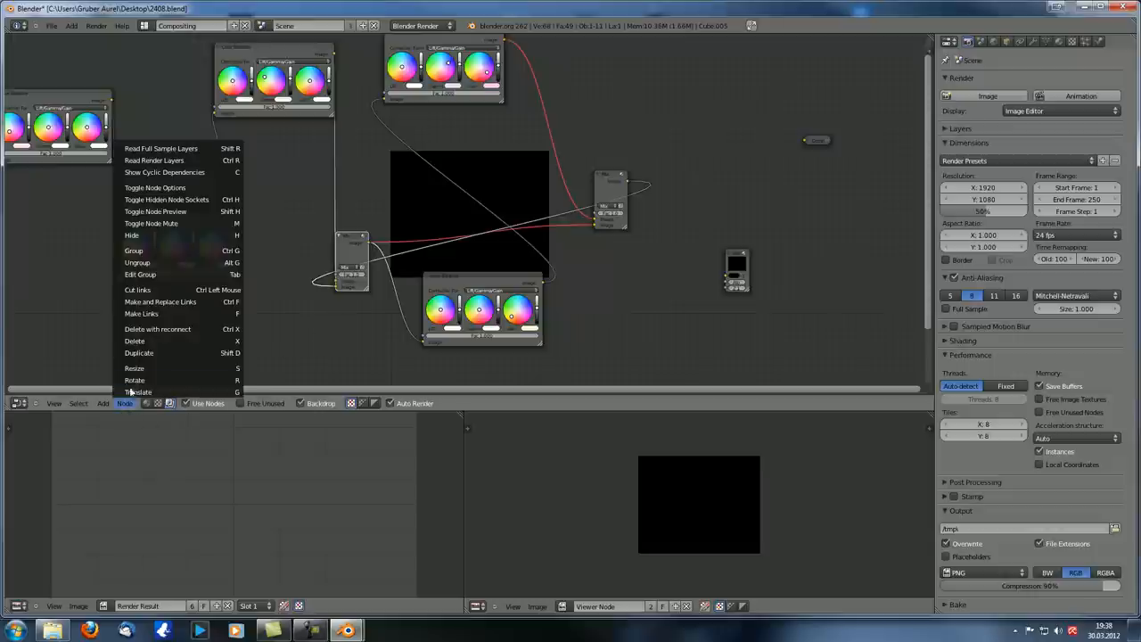
mouse_move(178, 171)
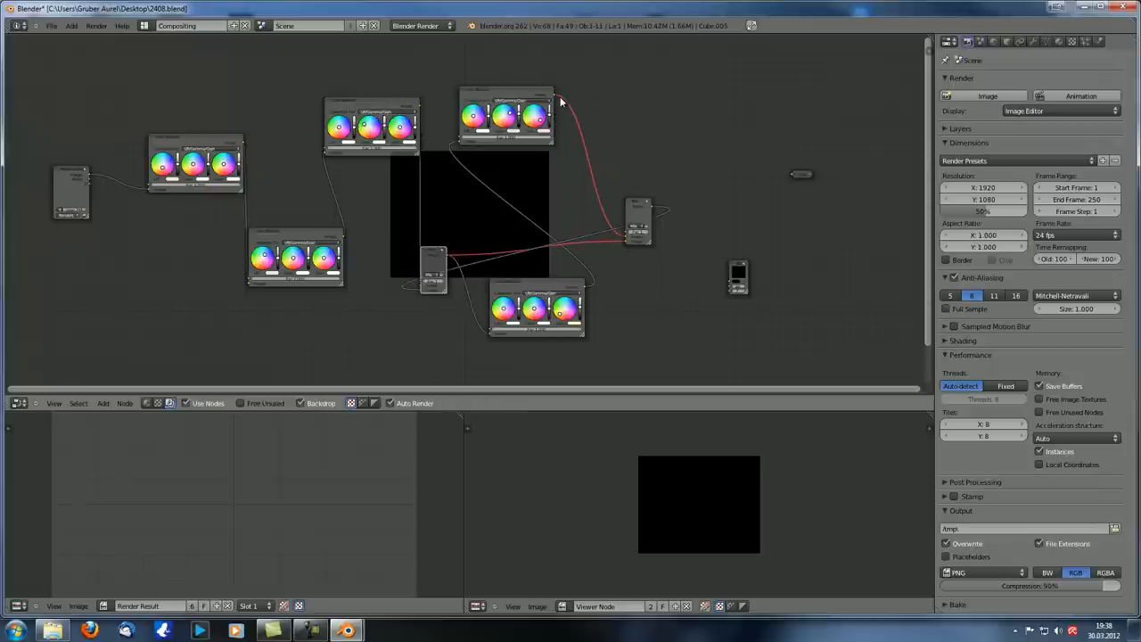
mouse_move(603, 221)
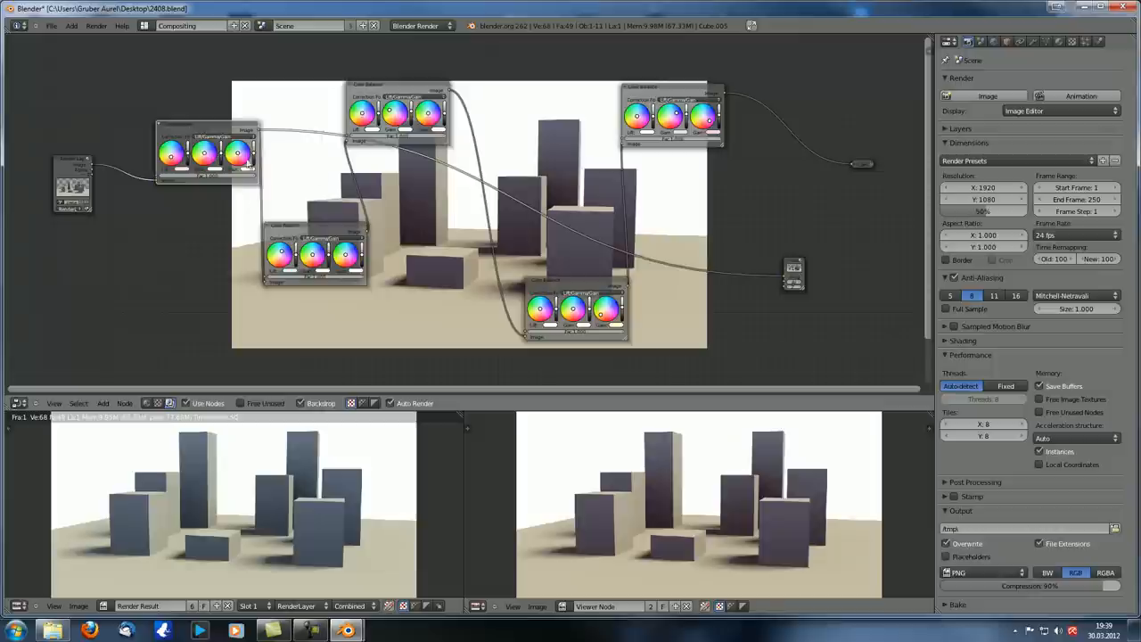
mouse_move(556, 248)
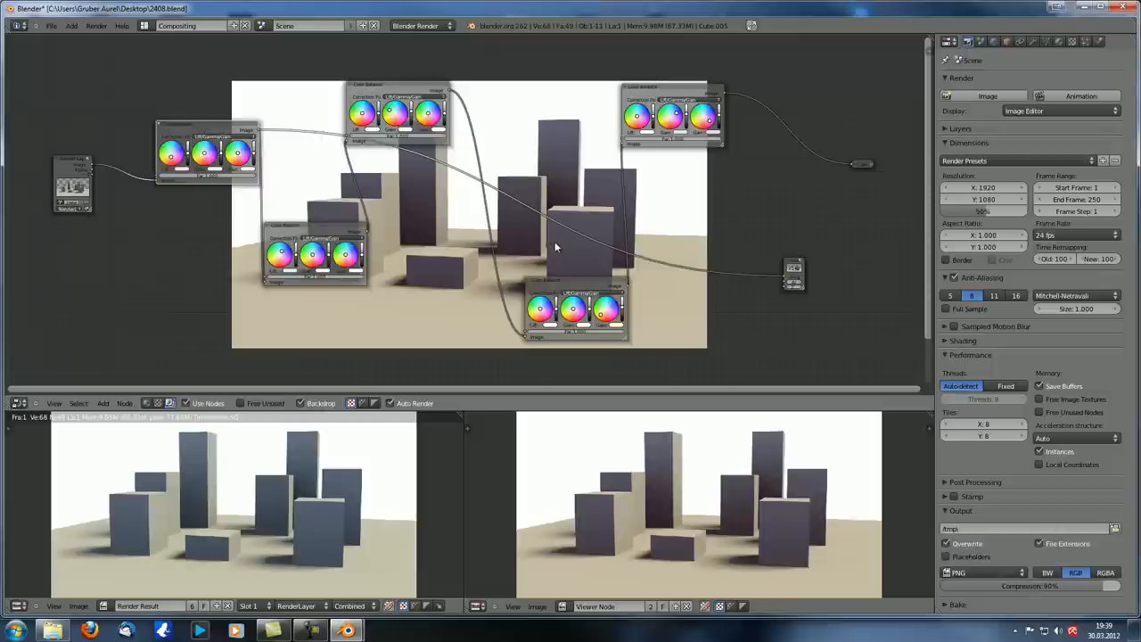
mouse_move(181, 121)
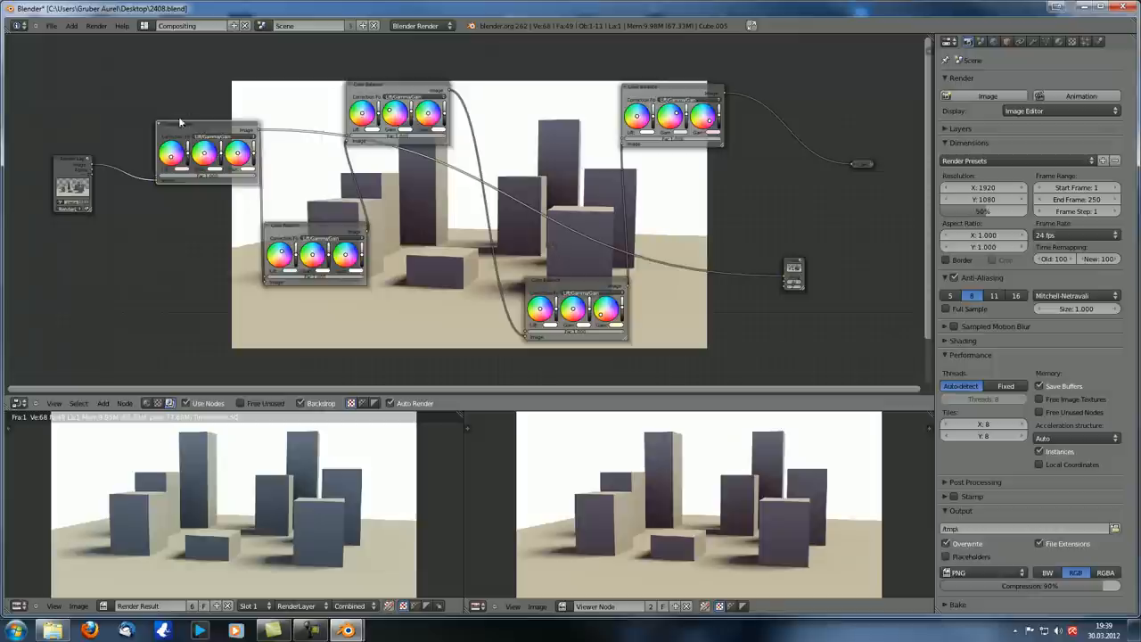
Step: Nudge a Color Balance node and re-read the render layers for a pink-tinted composite
left_click_drag(207, 152, 194, 167)
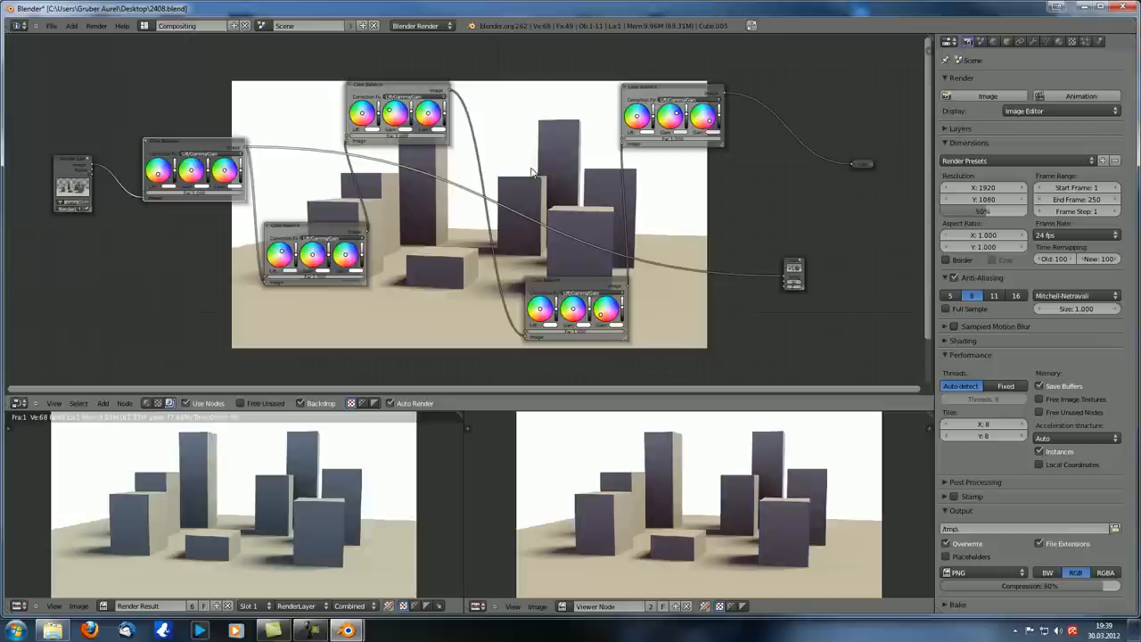
mouse_move(515, 161)
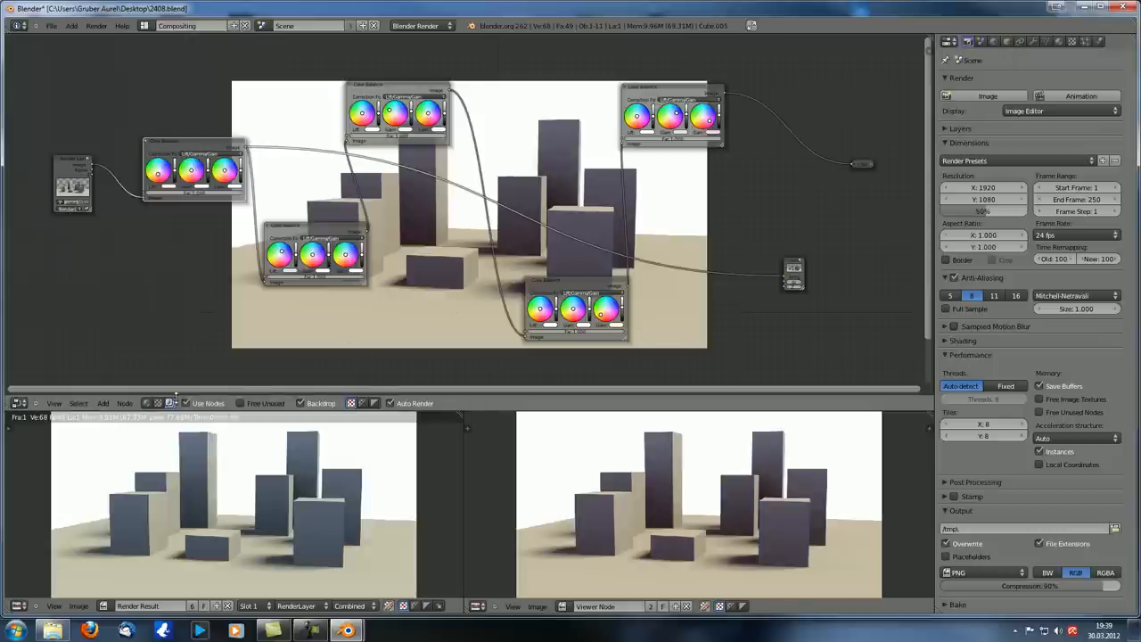
left_click(125, 403)
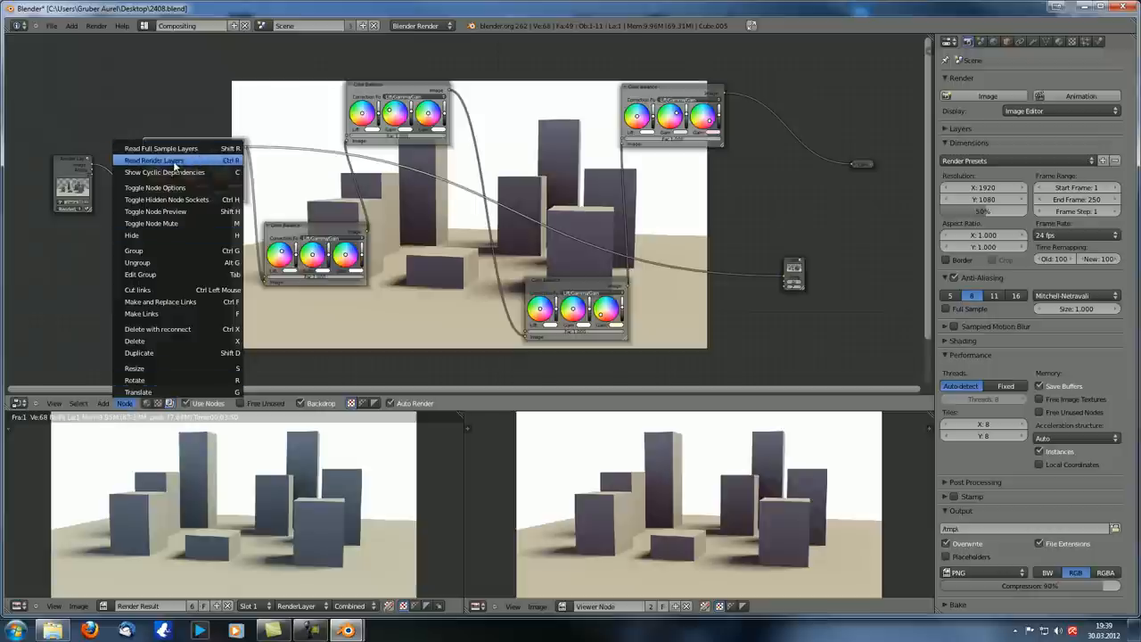
mouse_move(174, 148)
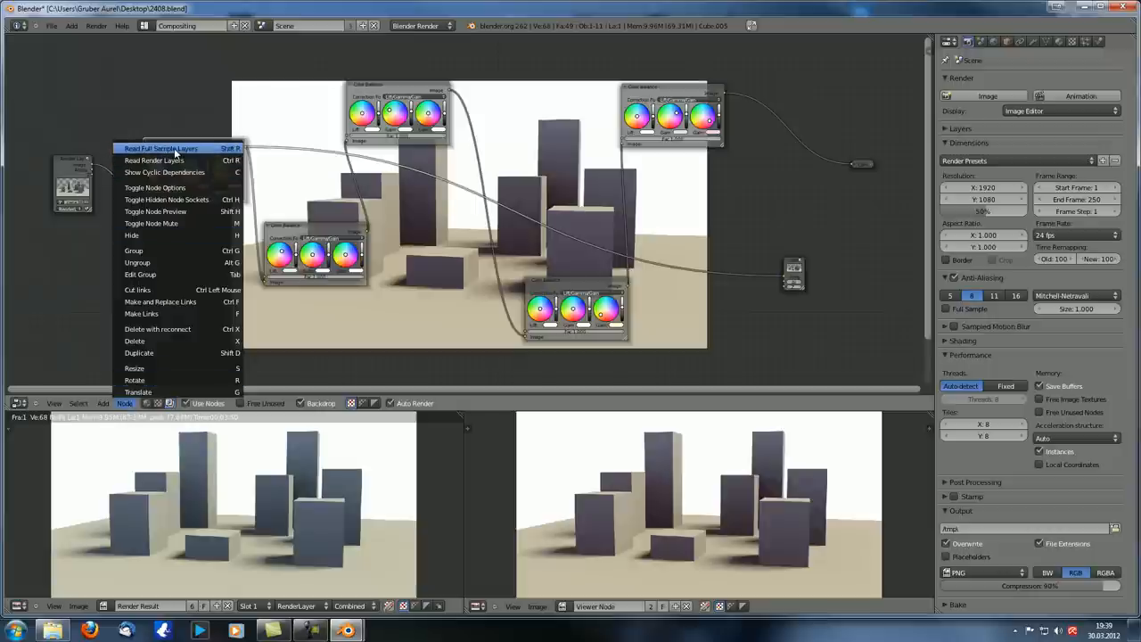
mouse_move(182, 167)
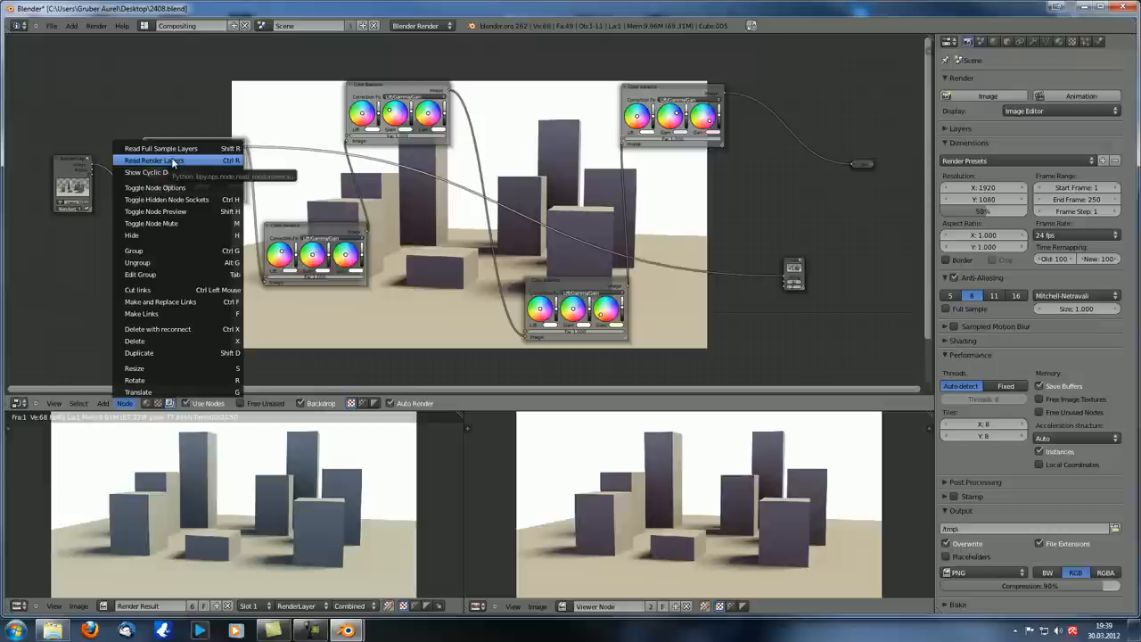
left_click(161, 160)
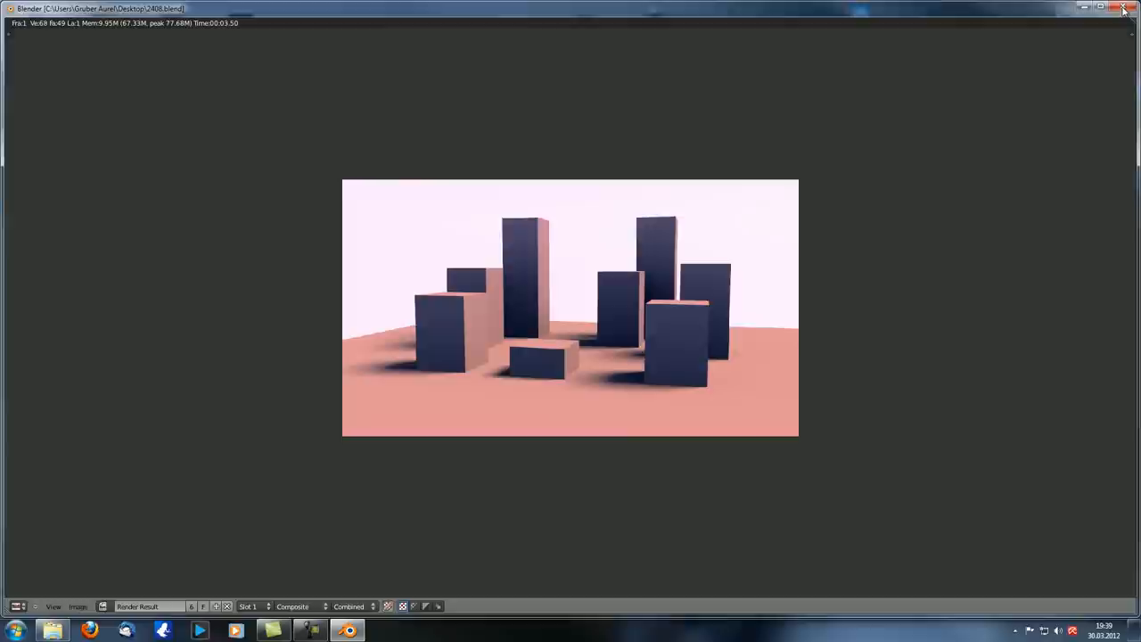
Step: Quit and relaunch Blender, then reopen the recent 2408.blend color-balance project
left_click(1124, 9)
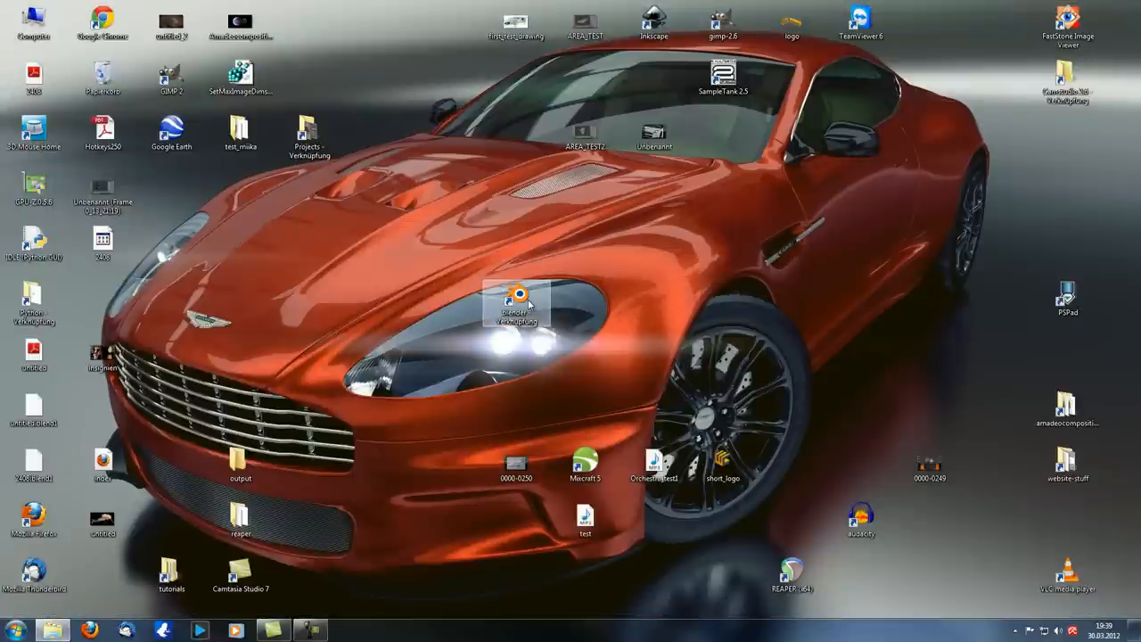
double_click(519, 295)
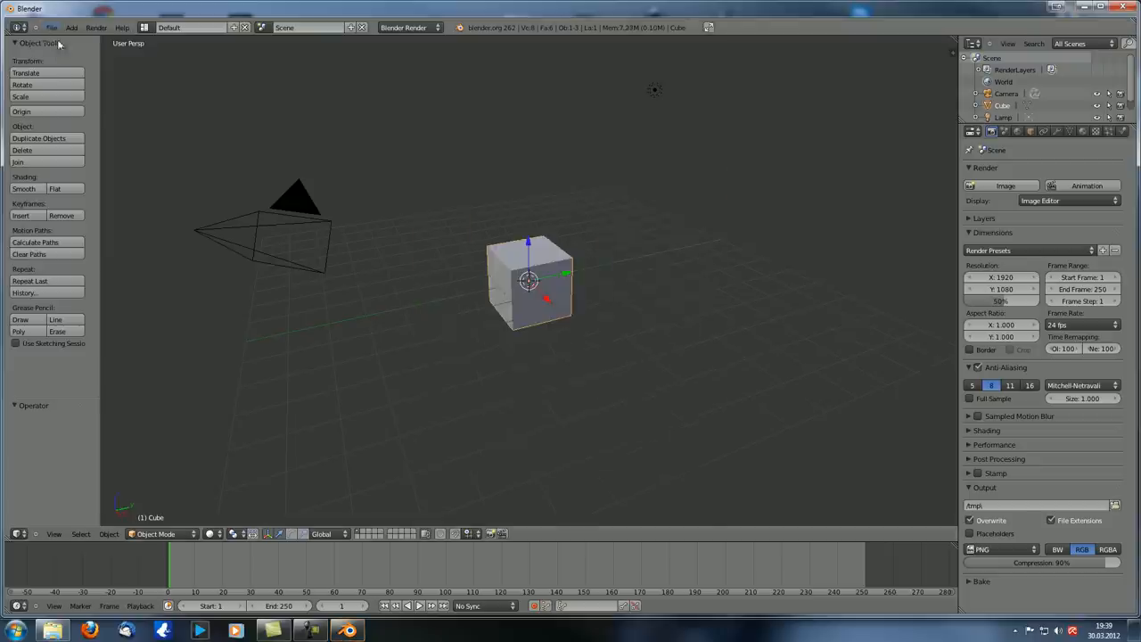
left_click(57, 27)
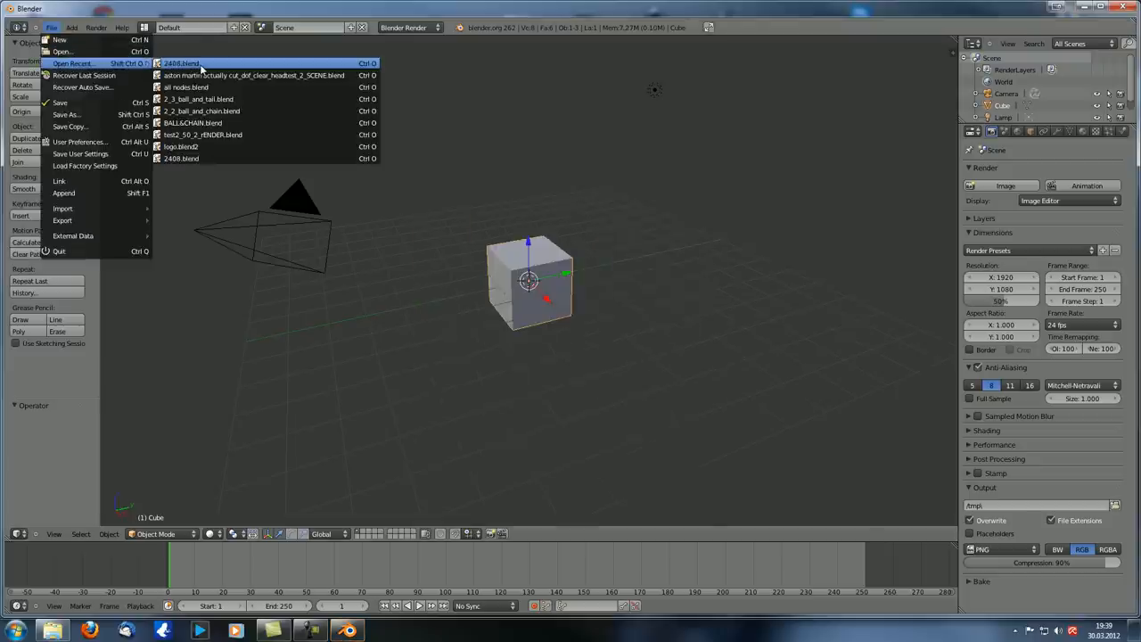
left_click(189, 62)
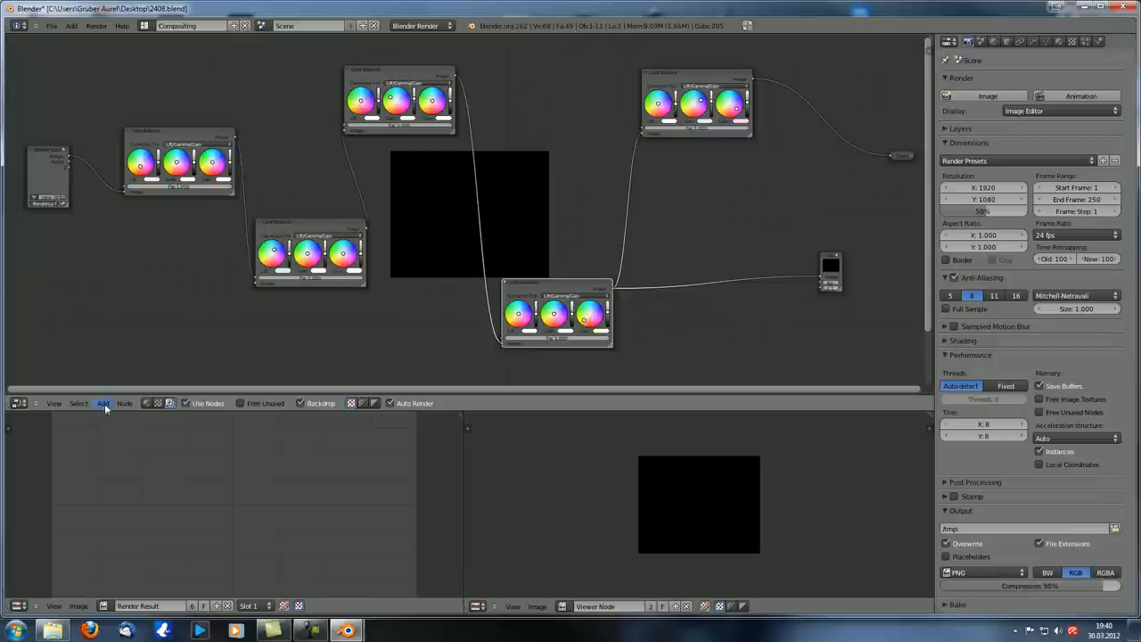
Step: Re-read the render layers so the yellow-green tinted boxes composite appears
left_click(125, 403)
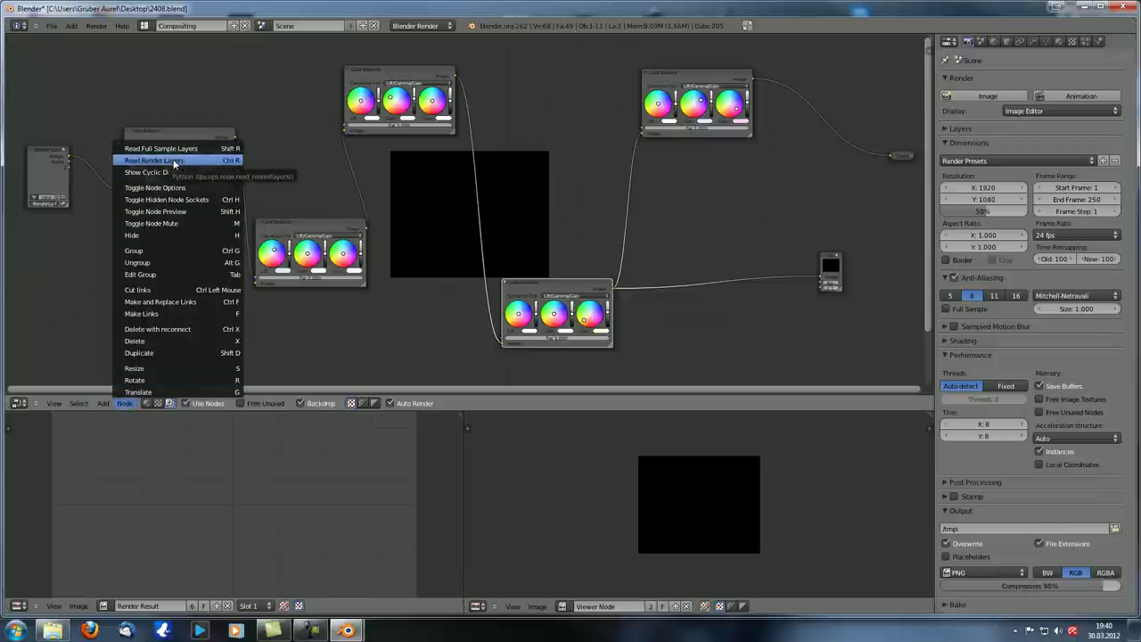
left_click(172, 161)
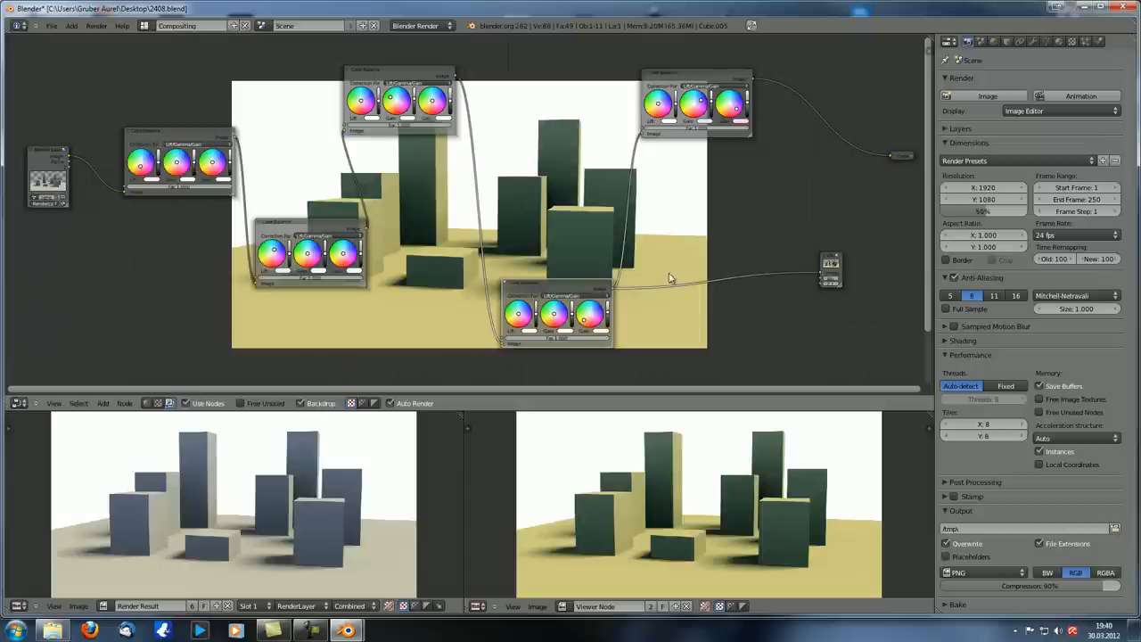
mouse_move(766, 235)
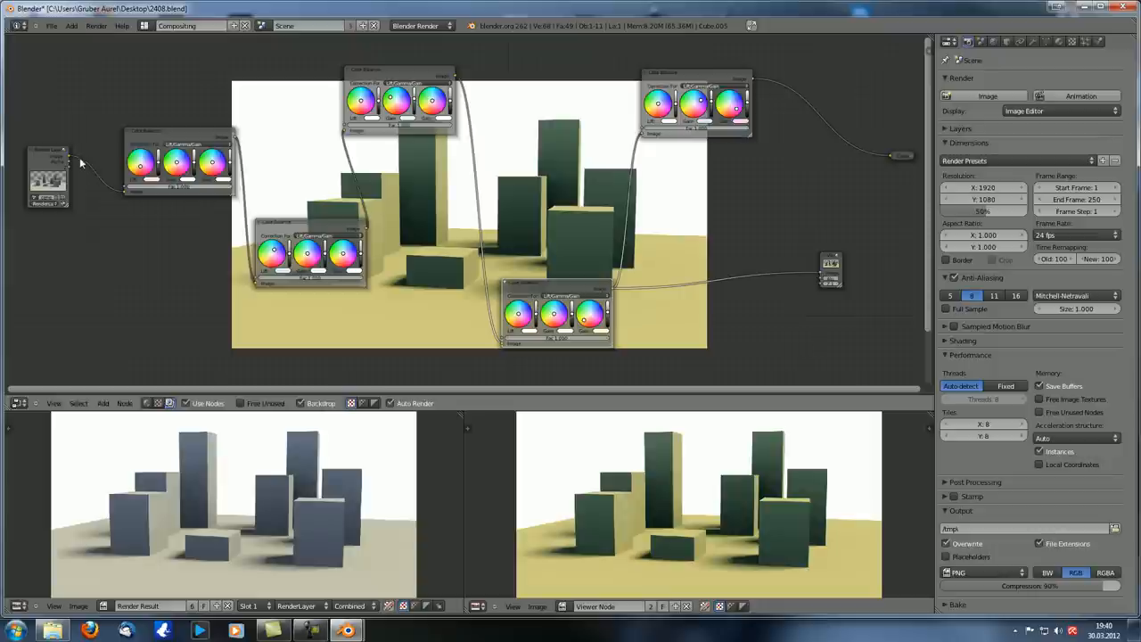
mouse_move(281, 283)
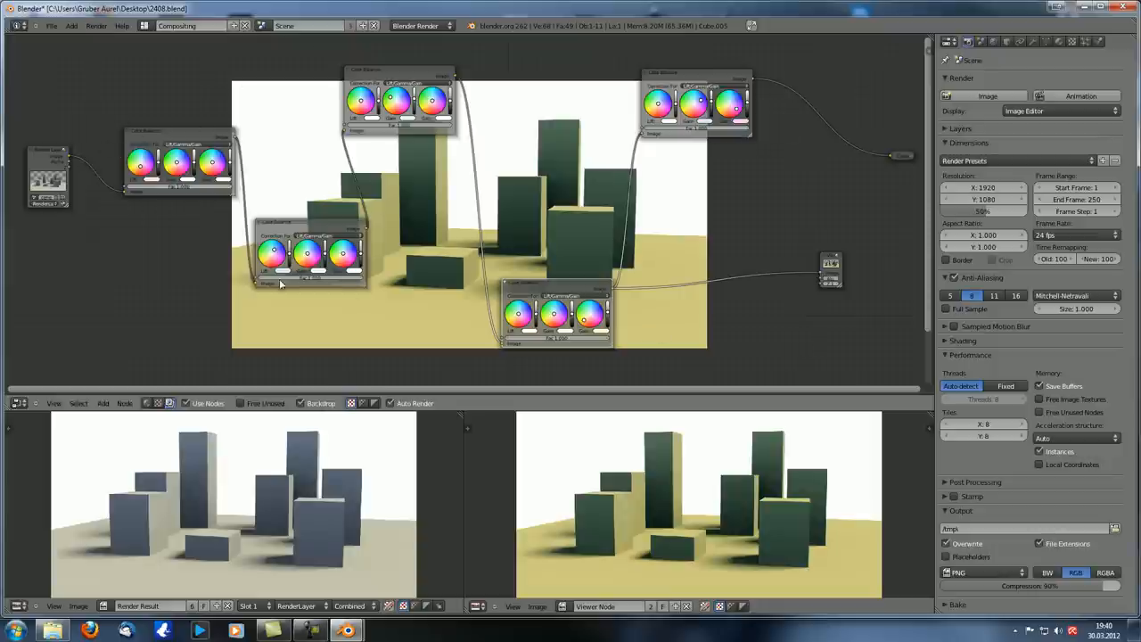
mouse_move(556, 357)
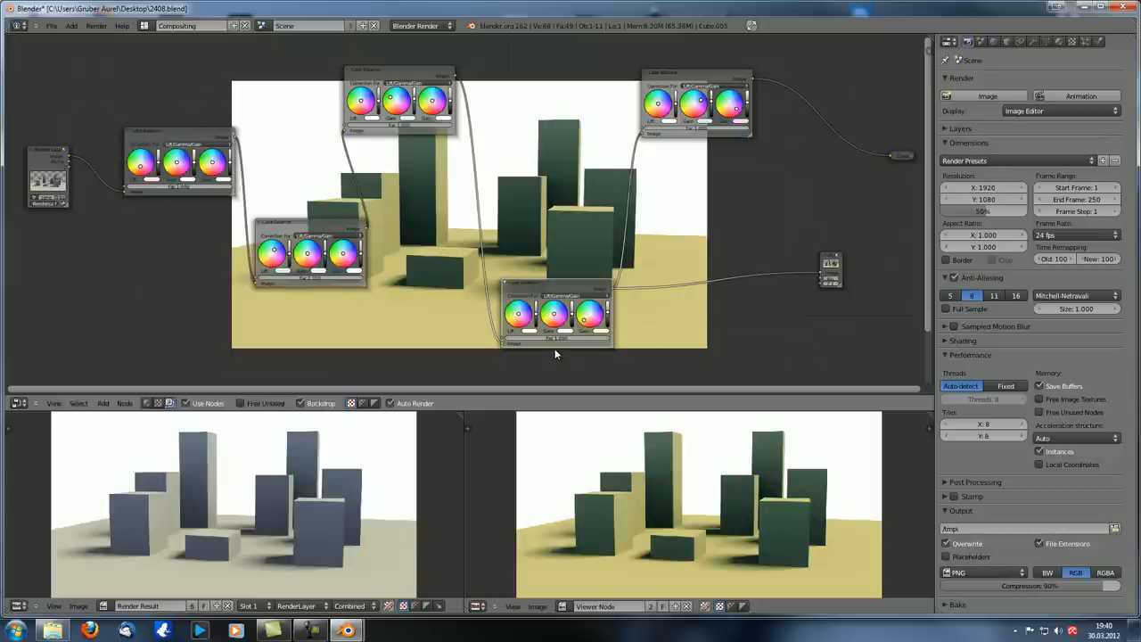
mouse_move(422, 275)
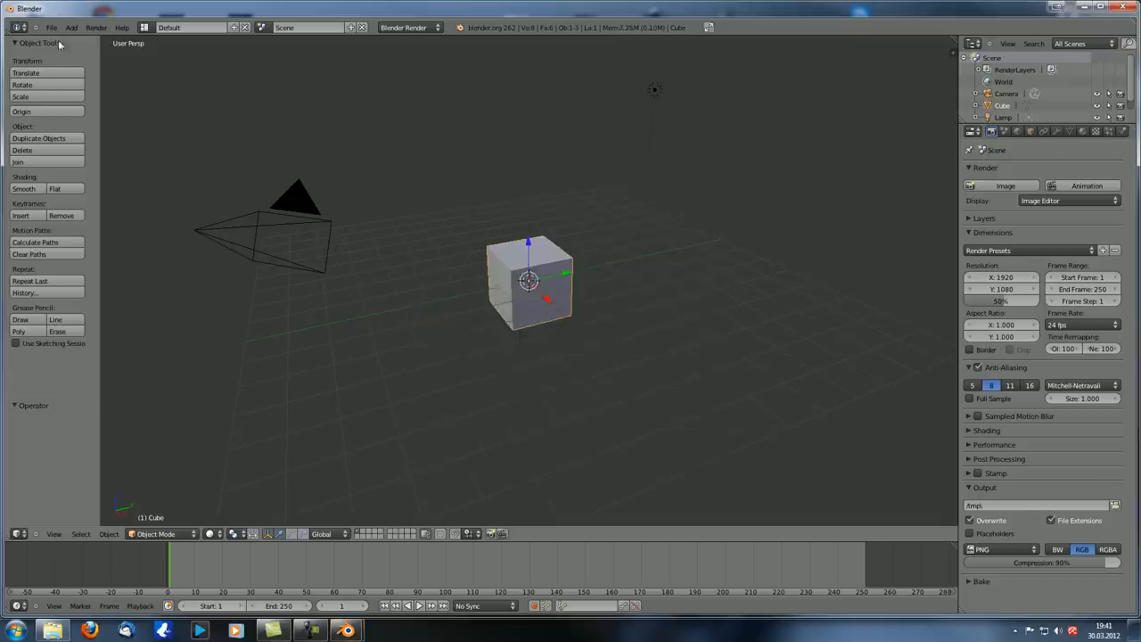
Step: Reopen the recent color-balance project and read the full sample render layers
left_click(59, 25)
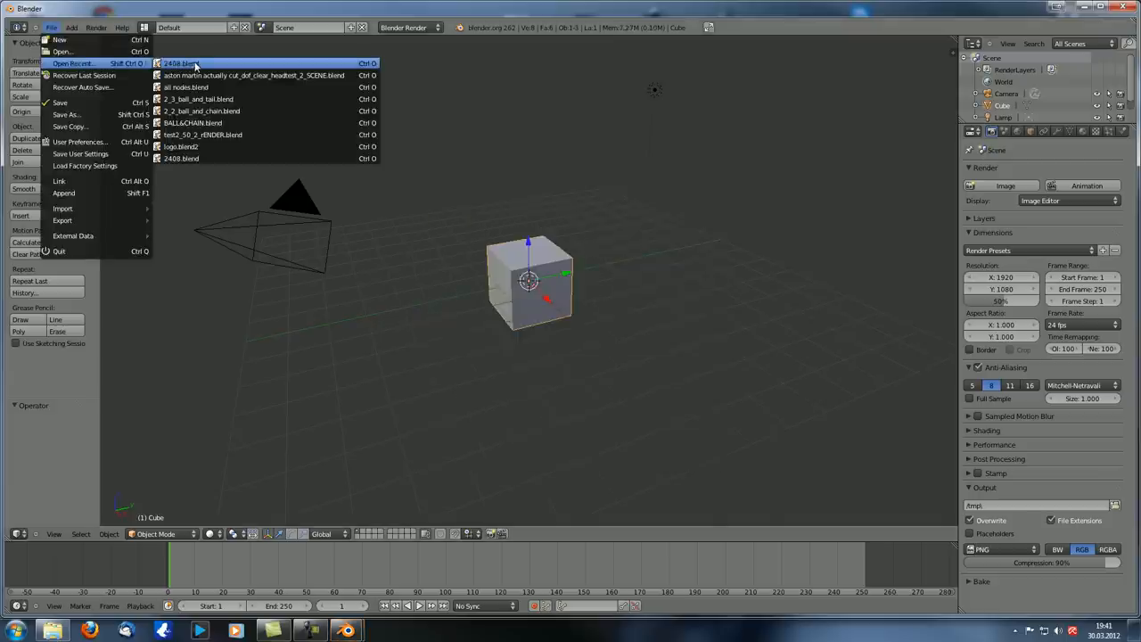
left_click(182, 64)
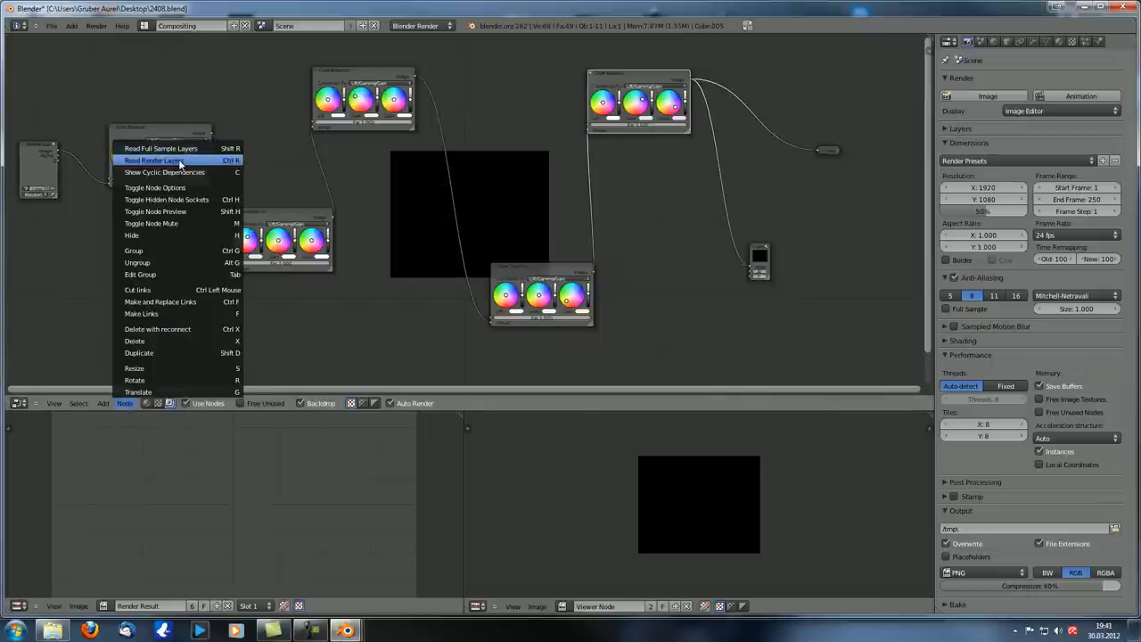
mouse_move(160, 148)
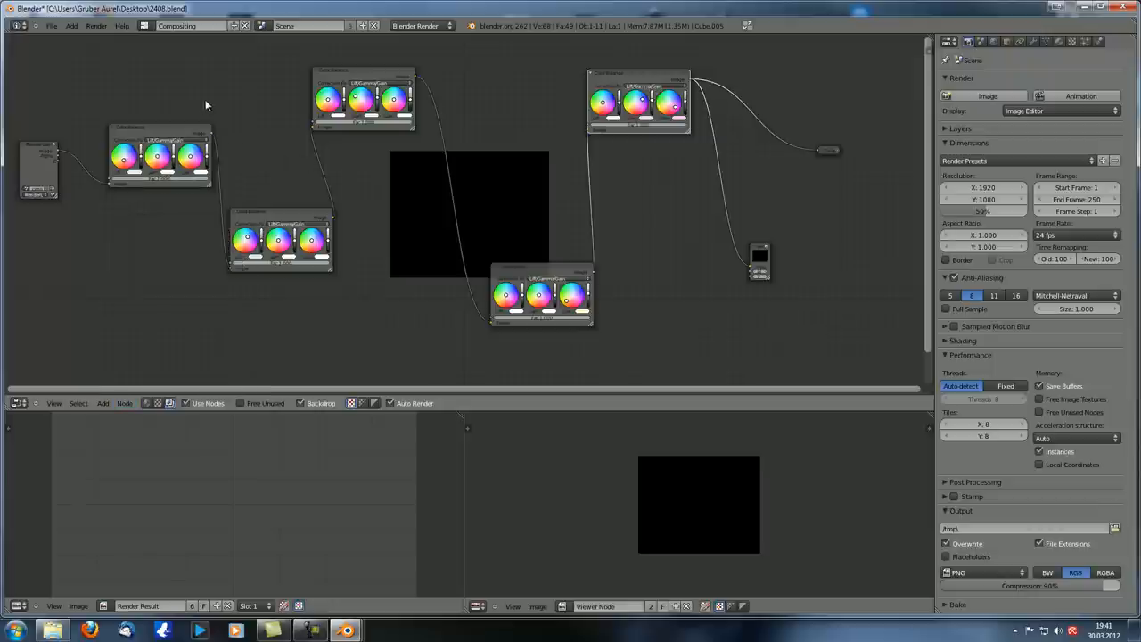
mouse_move(585, 341)
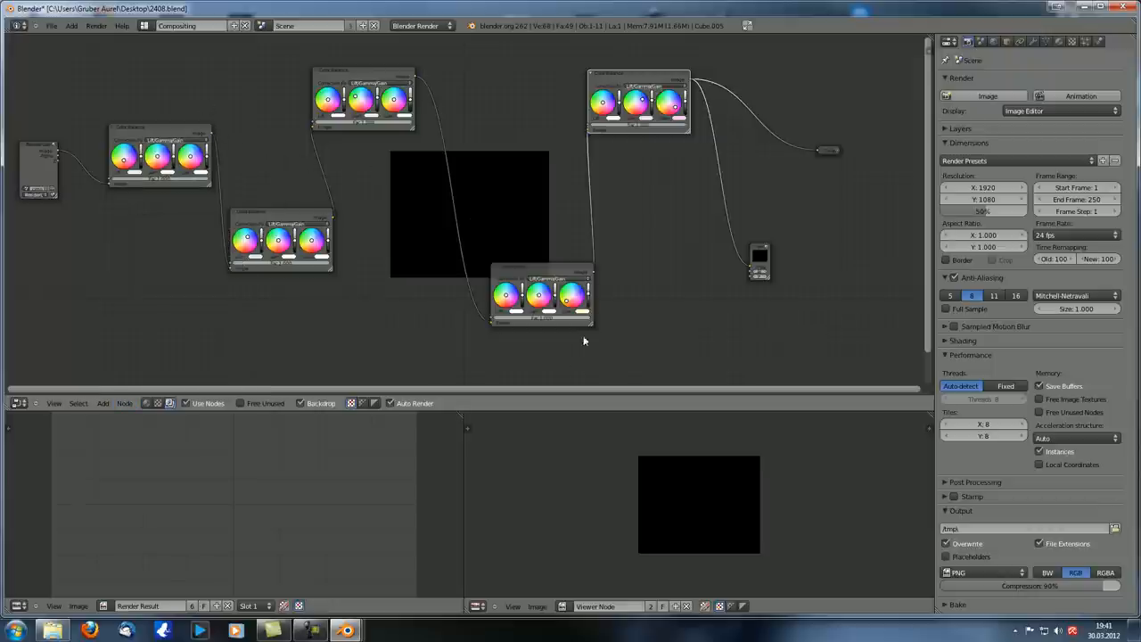
mouse_move(275, 103)
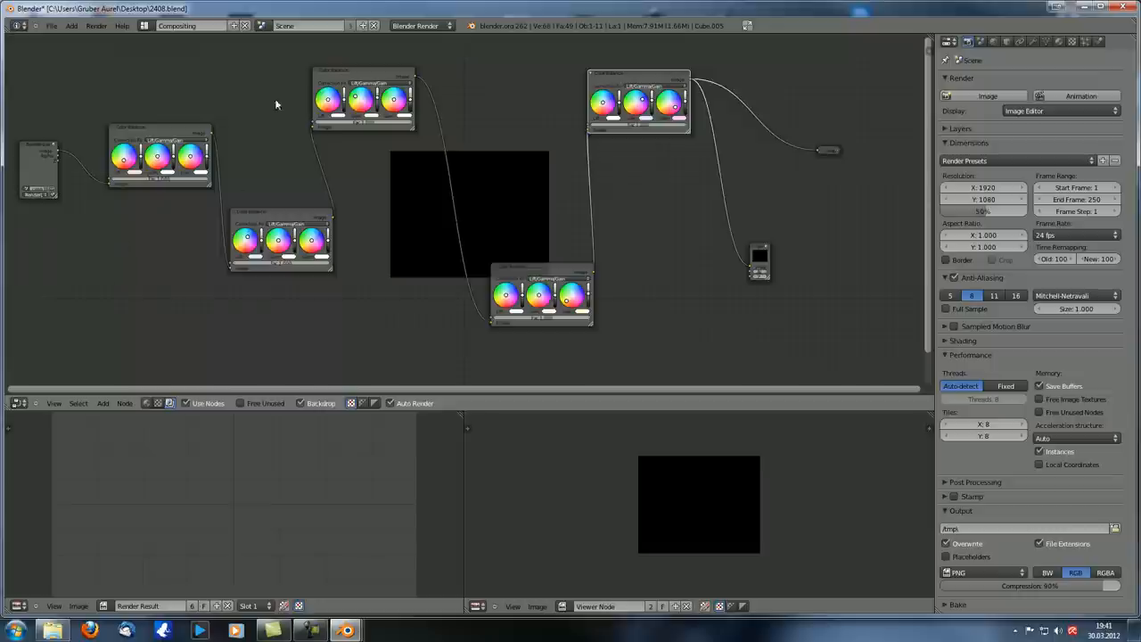
mouse_move(199, 253)
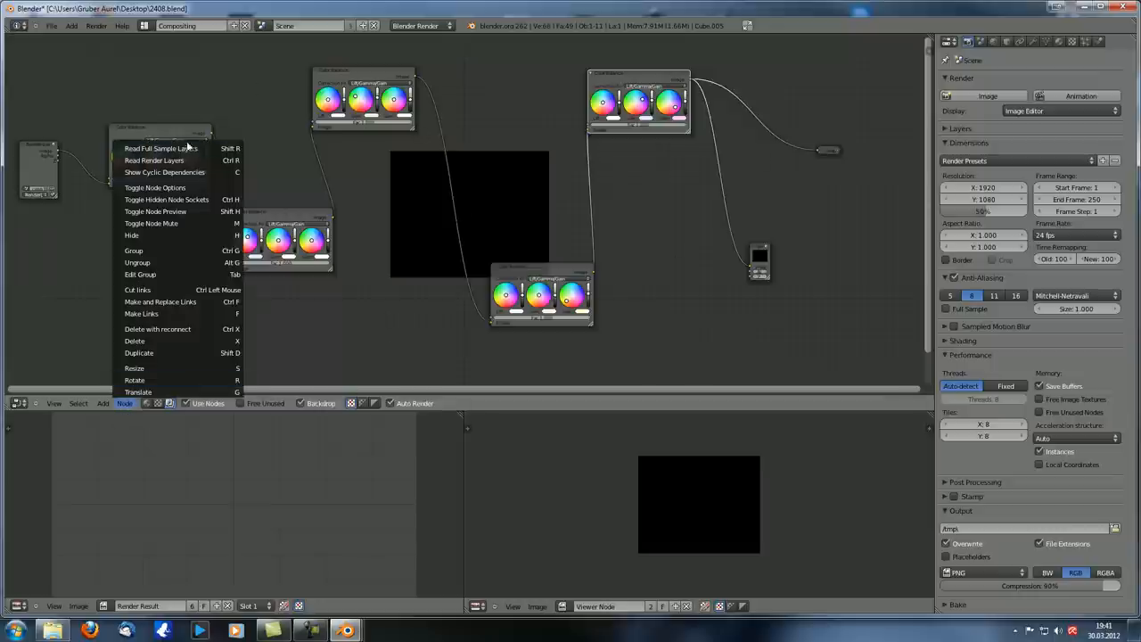
mouse_move(169, 148)
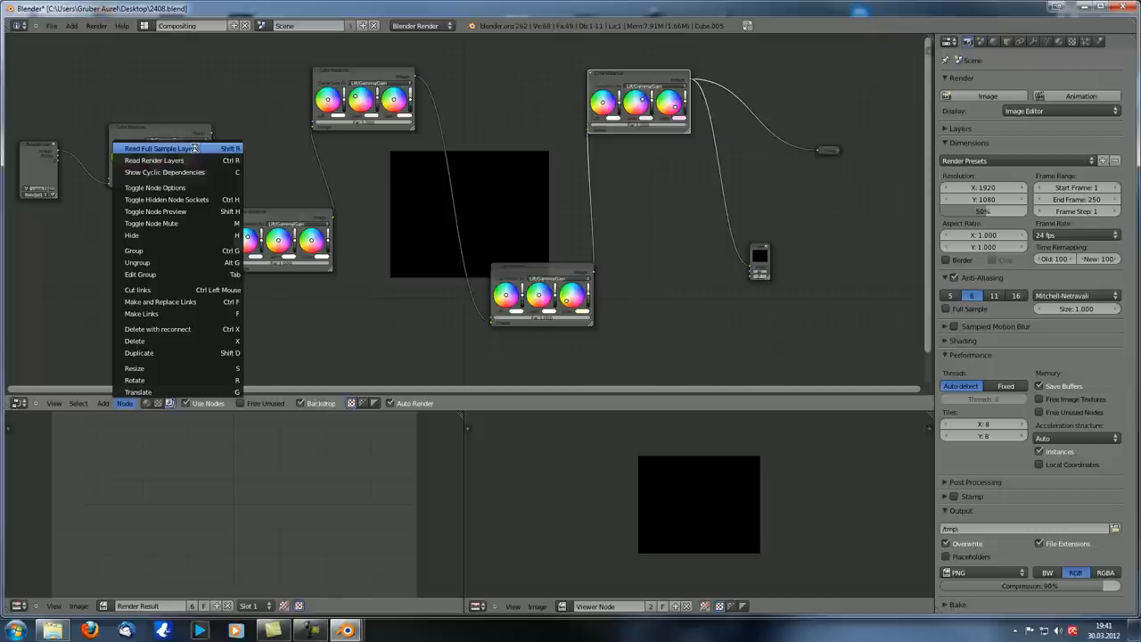
left_click(160, 148)
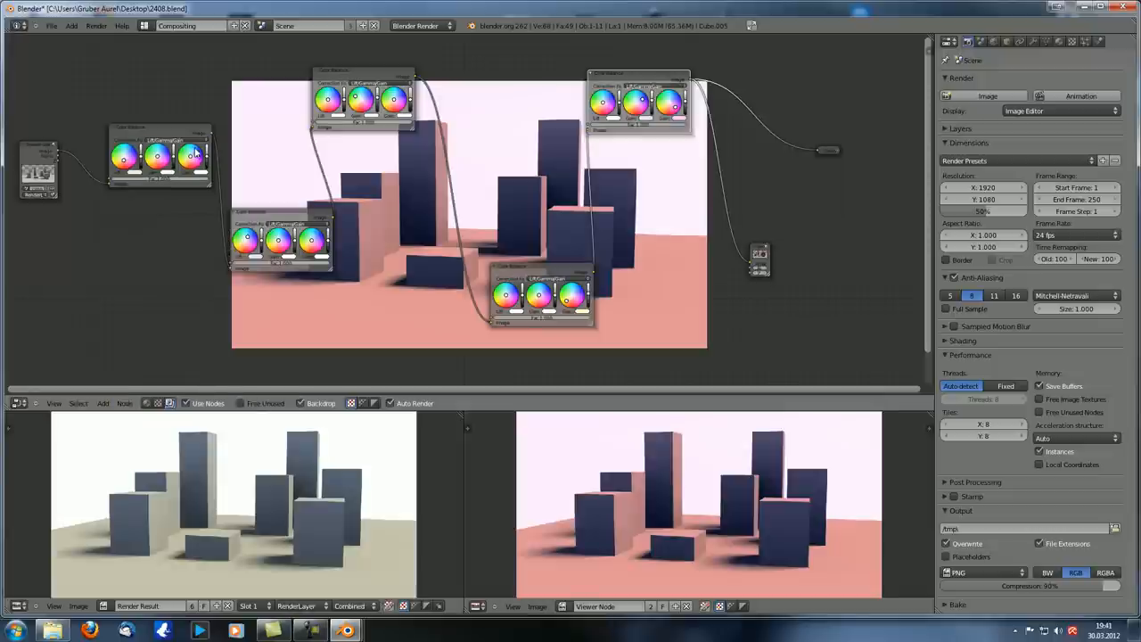
mouse_move(555, 142)
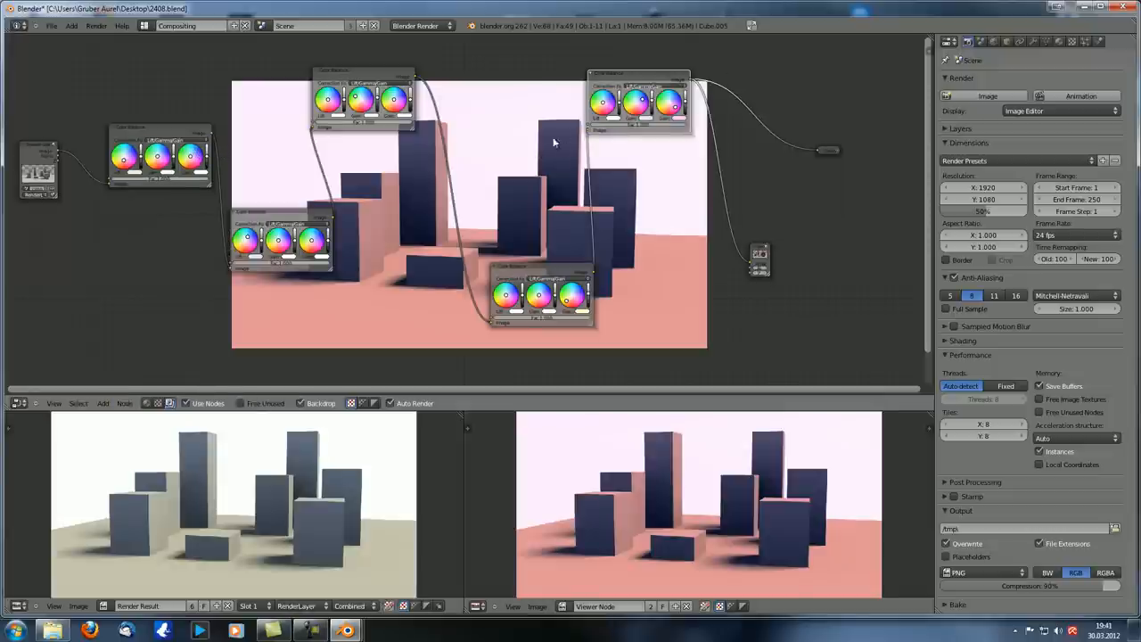
mouse_move(613, 68)
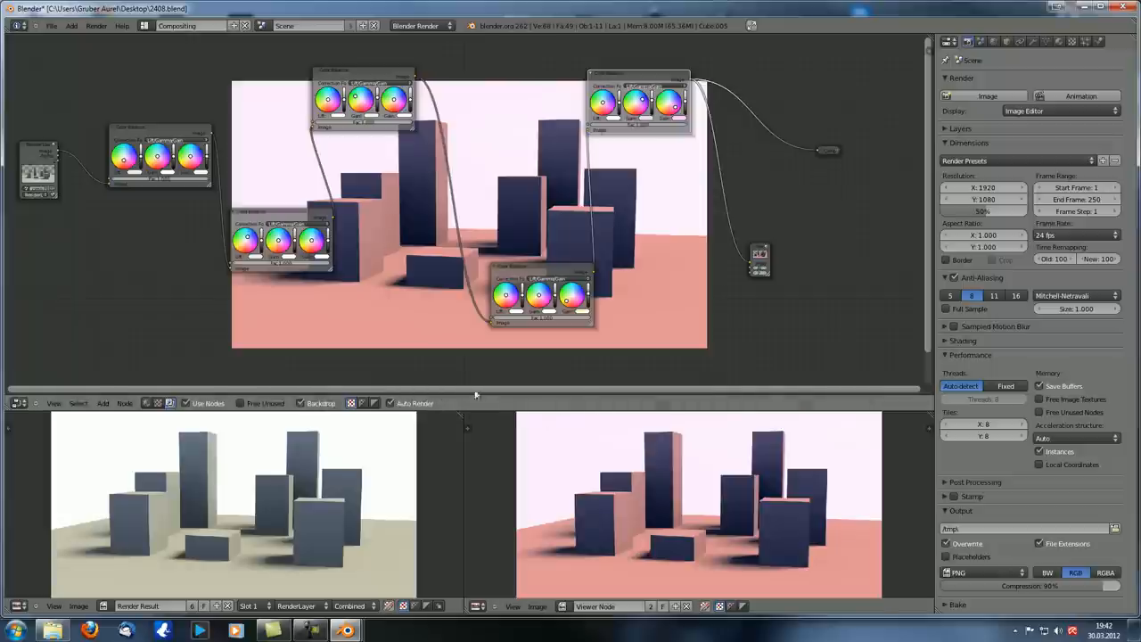
mouse_move(538, 214)
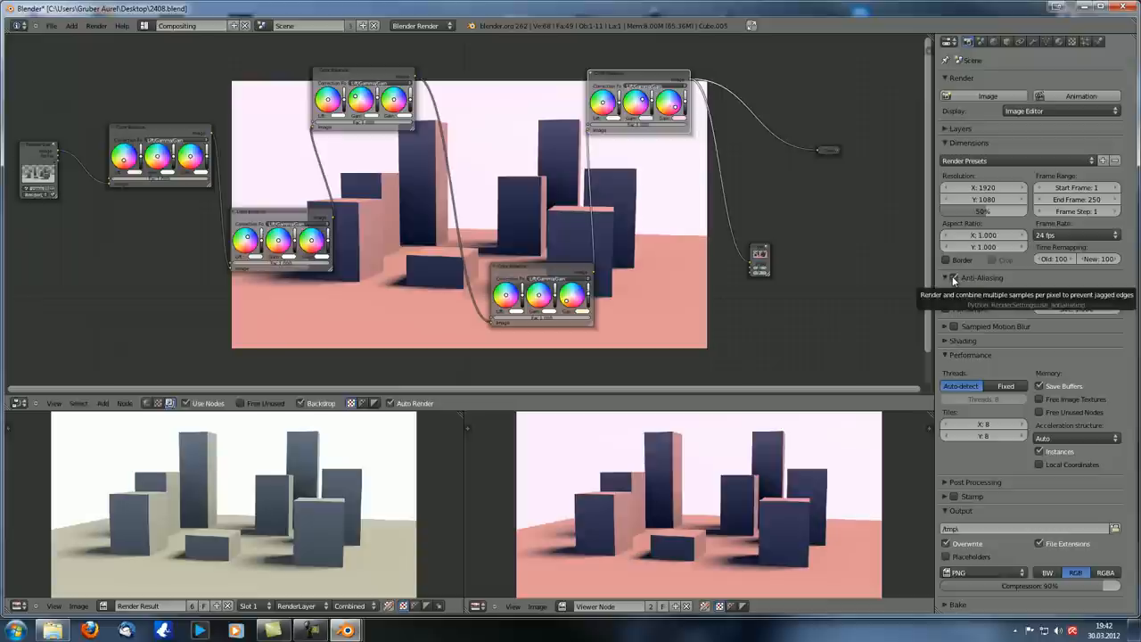
Step: Enable the Anti-Aliasing checkbox in the Render properties
left_click(949, 279)
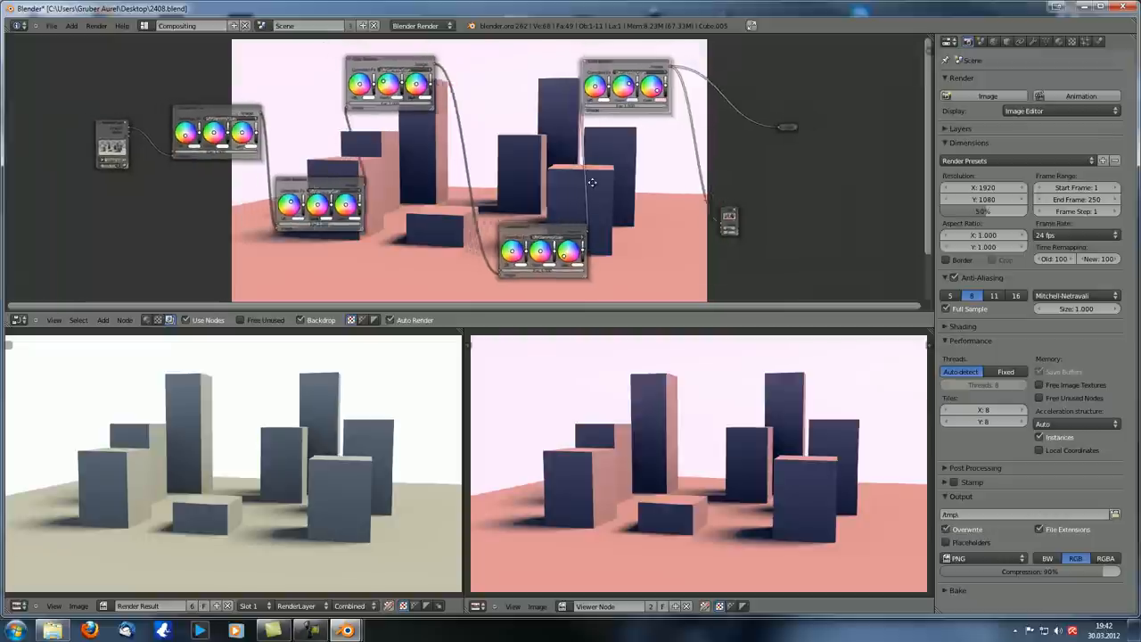
mouse_move(963, 309)
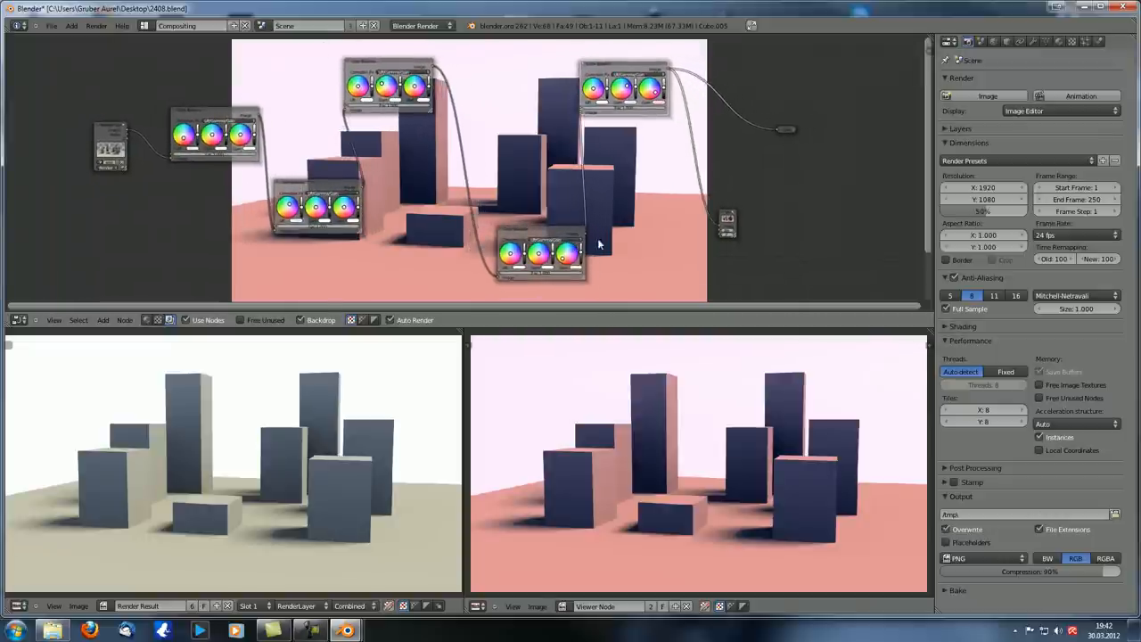
mouse_move(1038, 369)
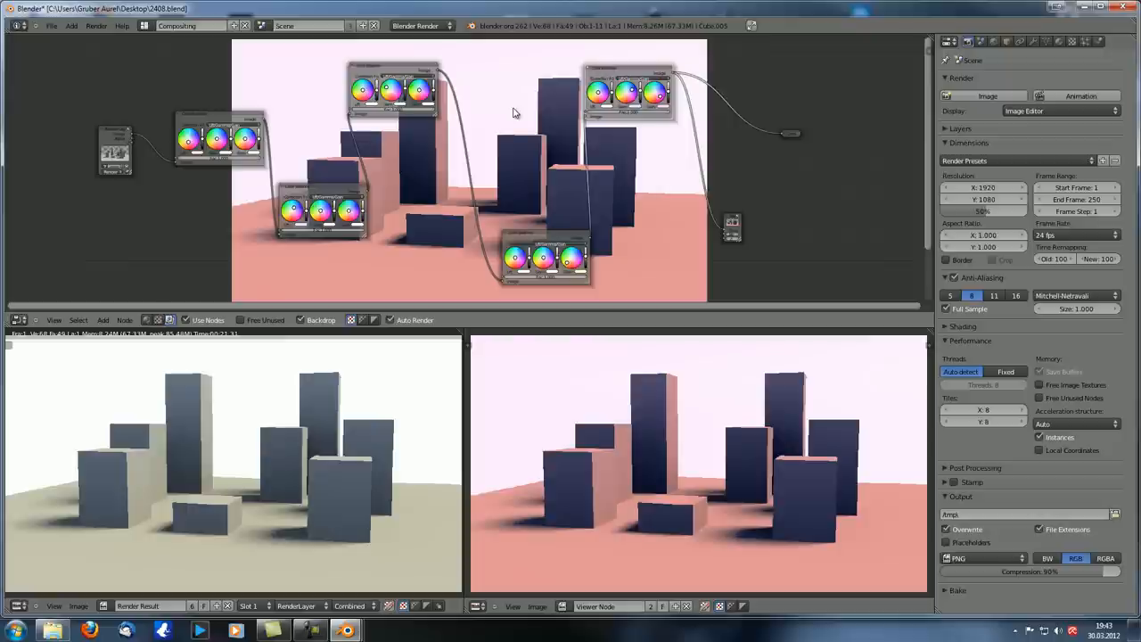
mouse_move(513, 114)
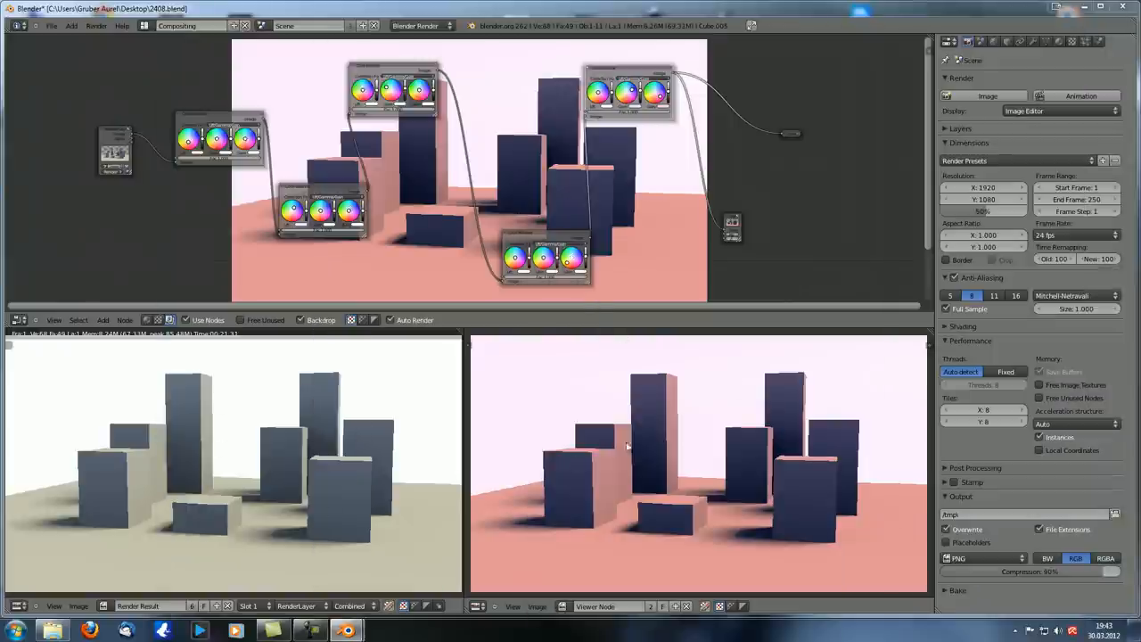
mouse_move(239, 419)
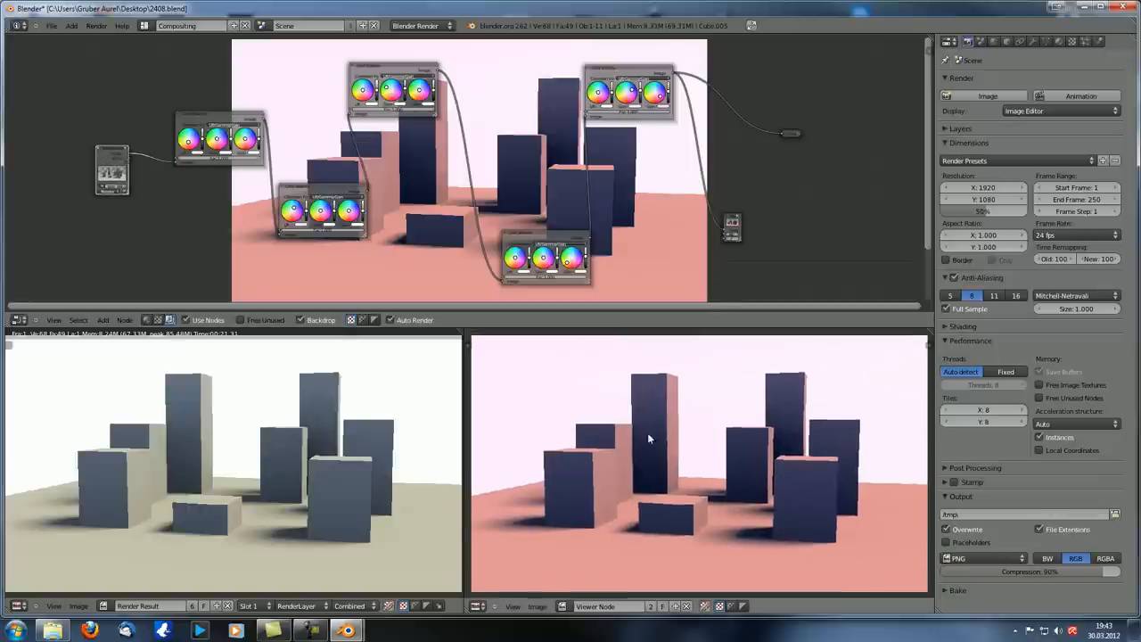
mouse_move(799, 141)
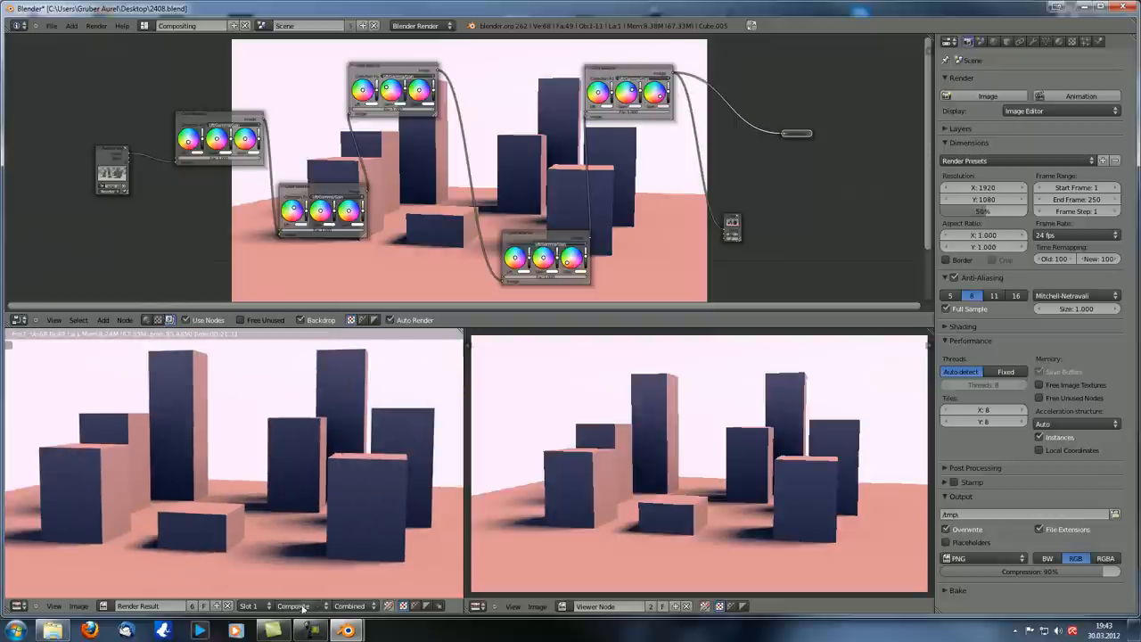
Step: Switch the render result view from the raw render layer to the Composite output
left_click(299, 606)
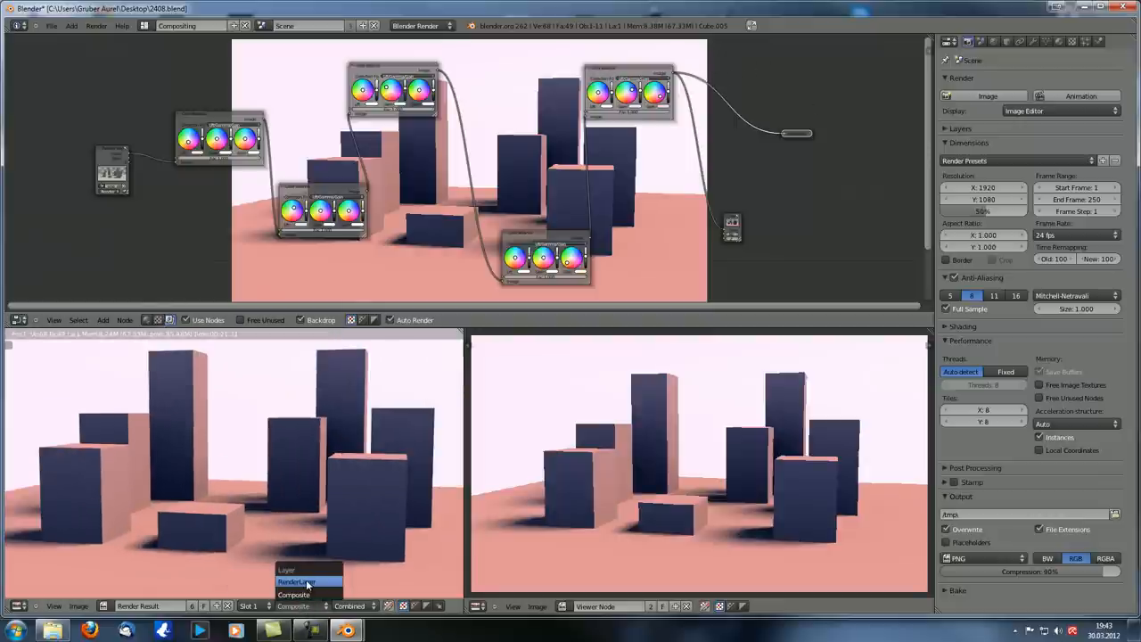
left_click(299, 581)
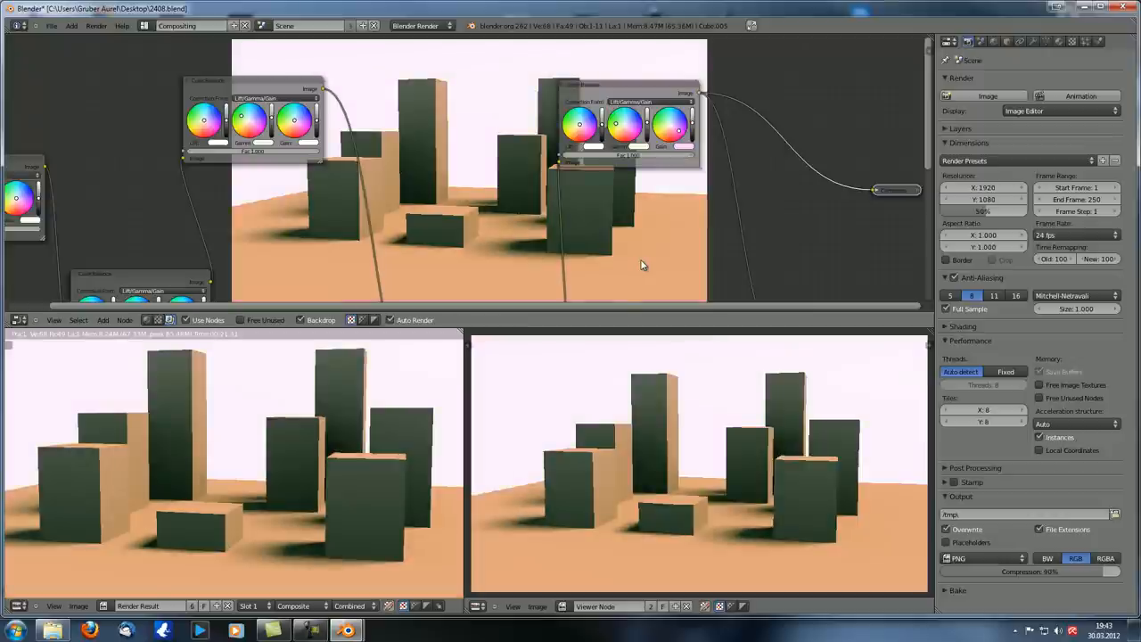
mouse_move(264, 453)
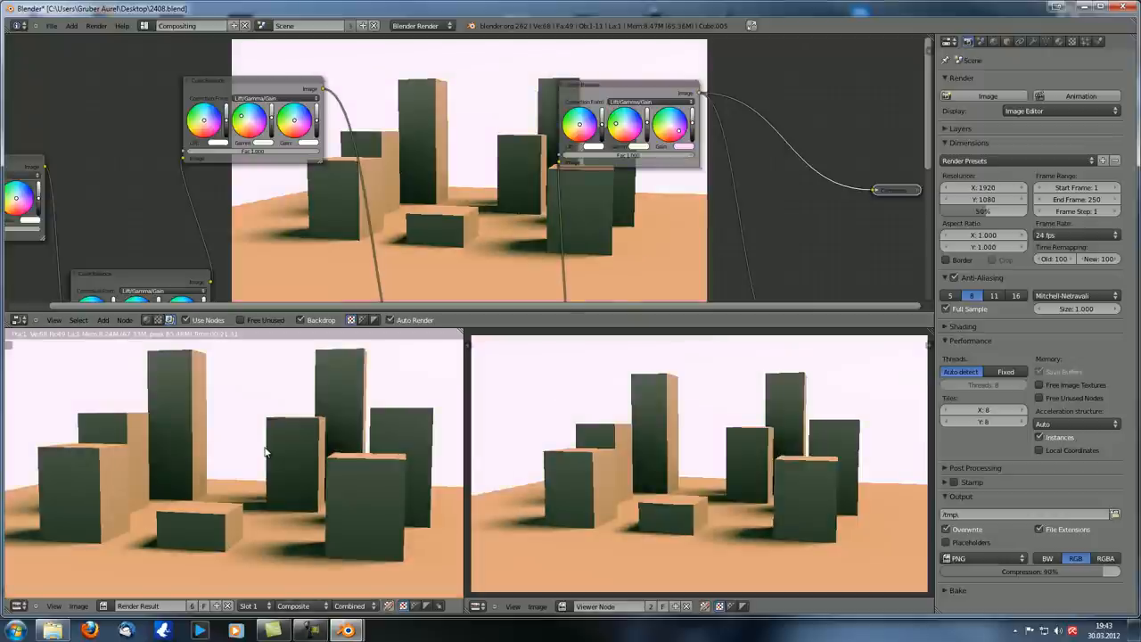
mouse_move(680, 378)
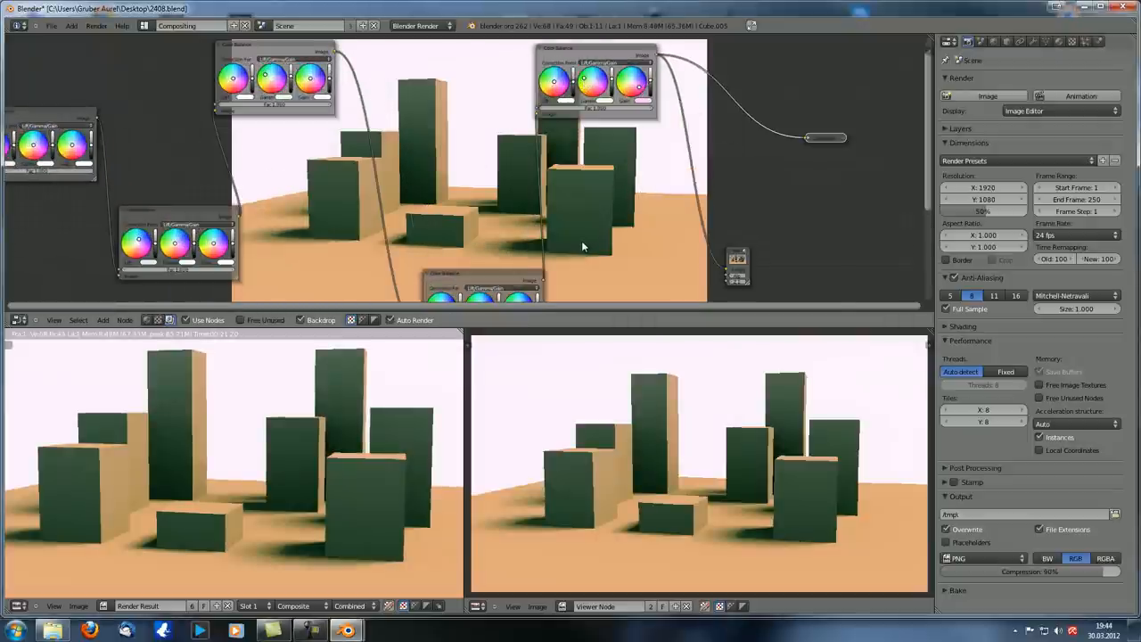
mouse_move(622, 228)
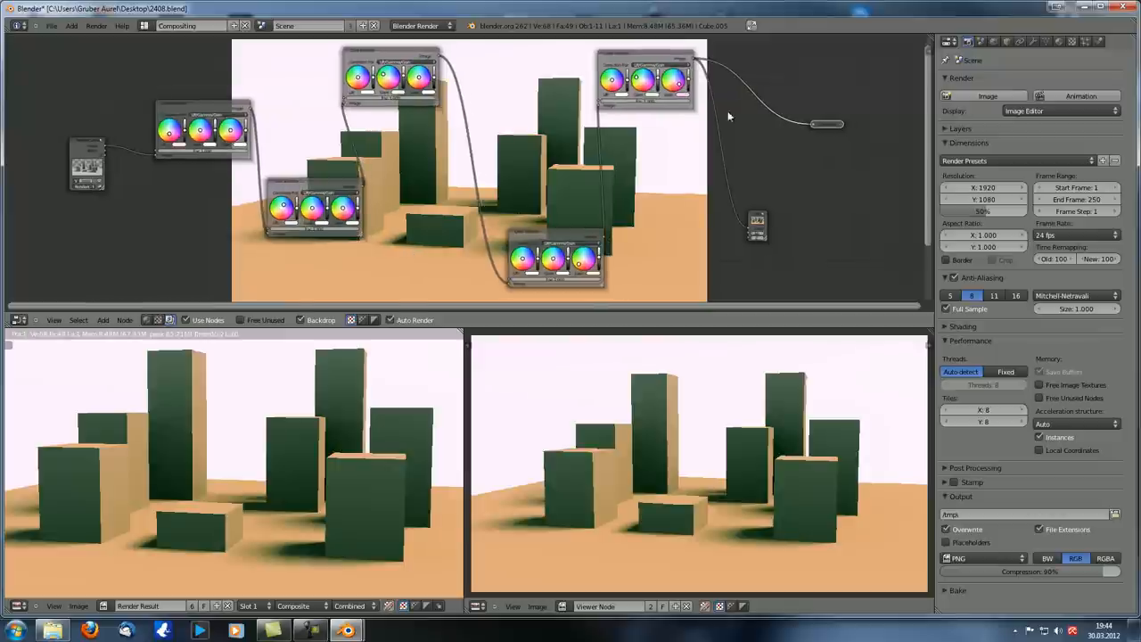
mouse_move(371, 262)
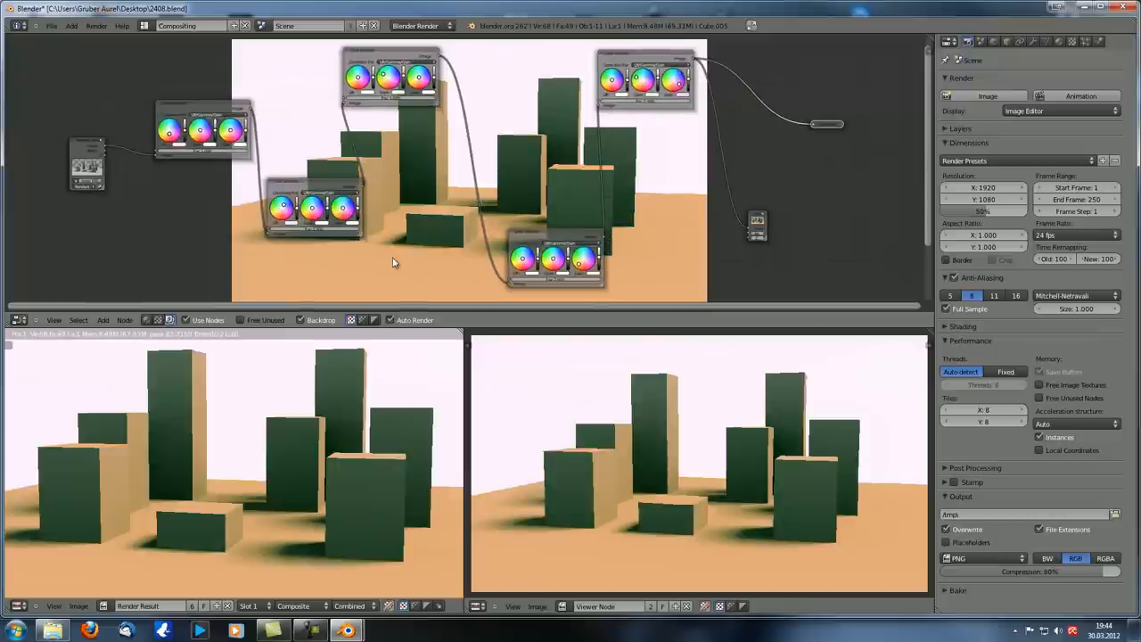
mouse_move(139, 248)
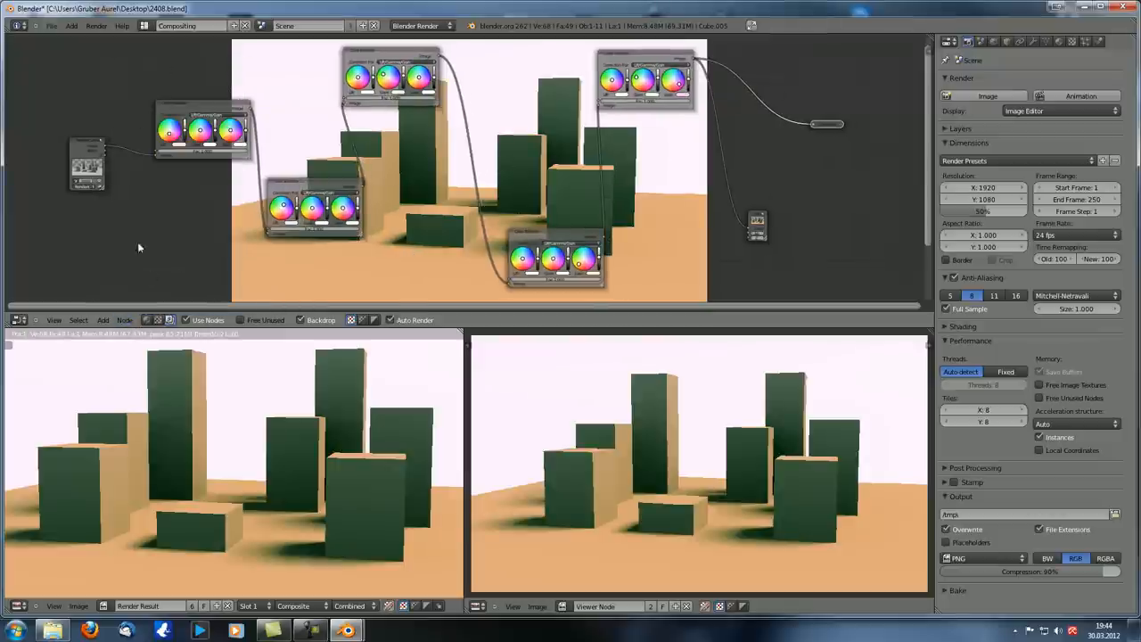
left_click(124, 319)
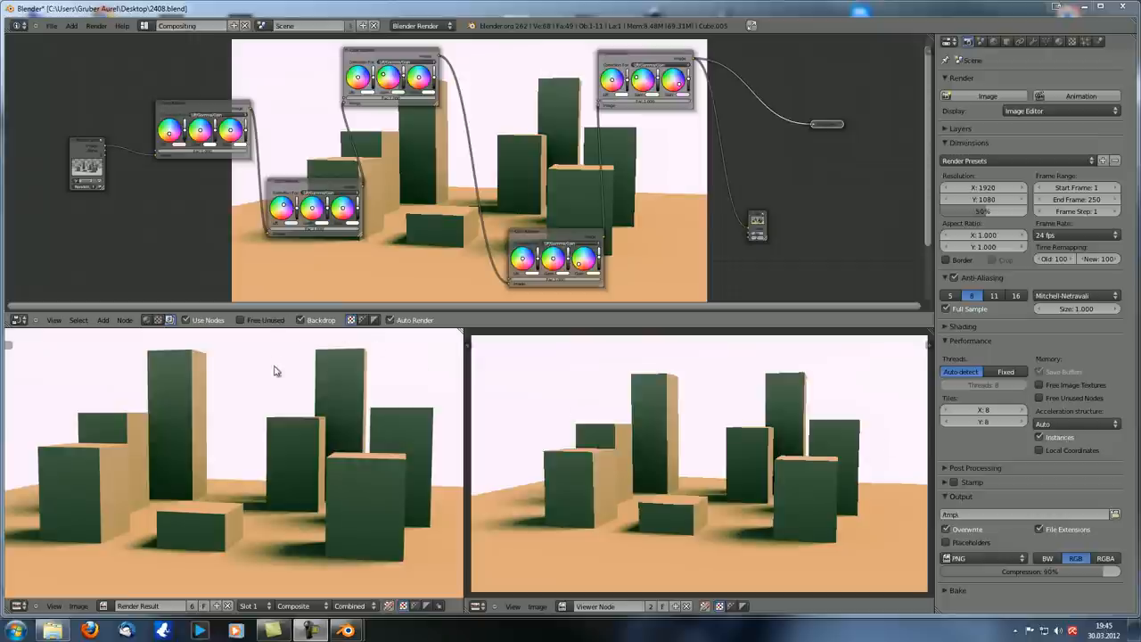
mouse_move(321, 394)
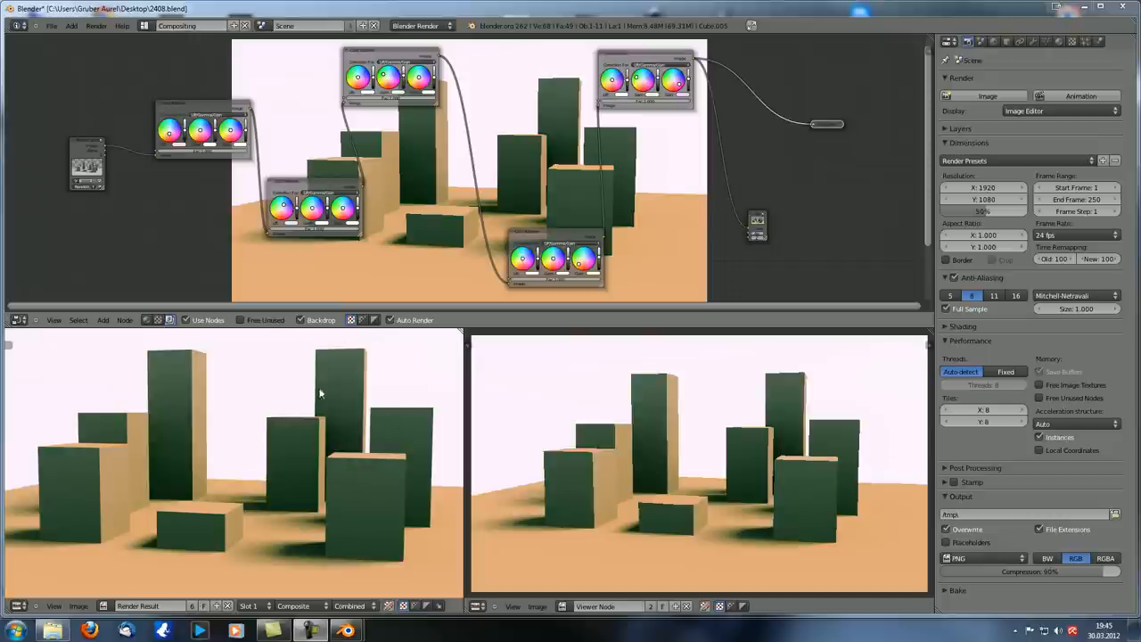
mouse_move(332, 423)
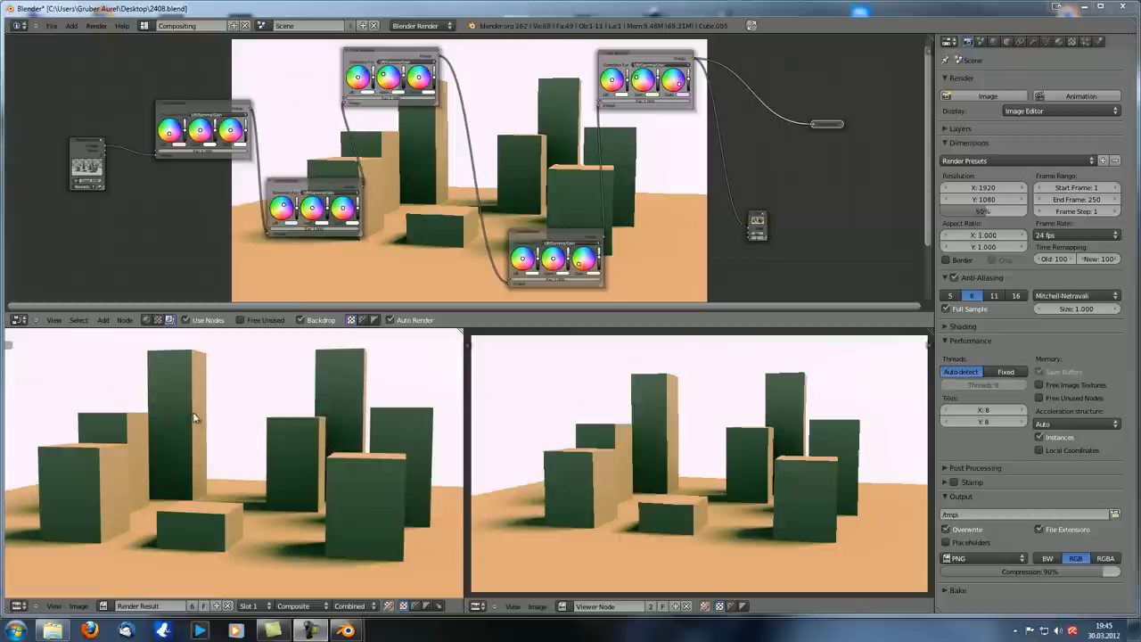
mouse_move(378, 123)
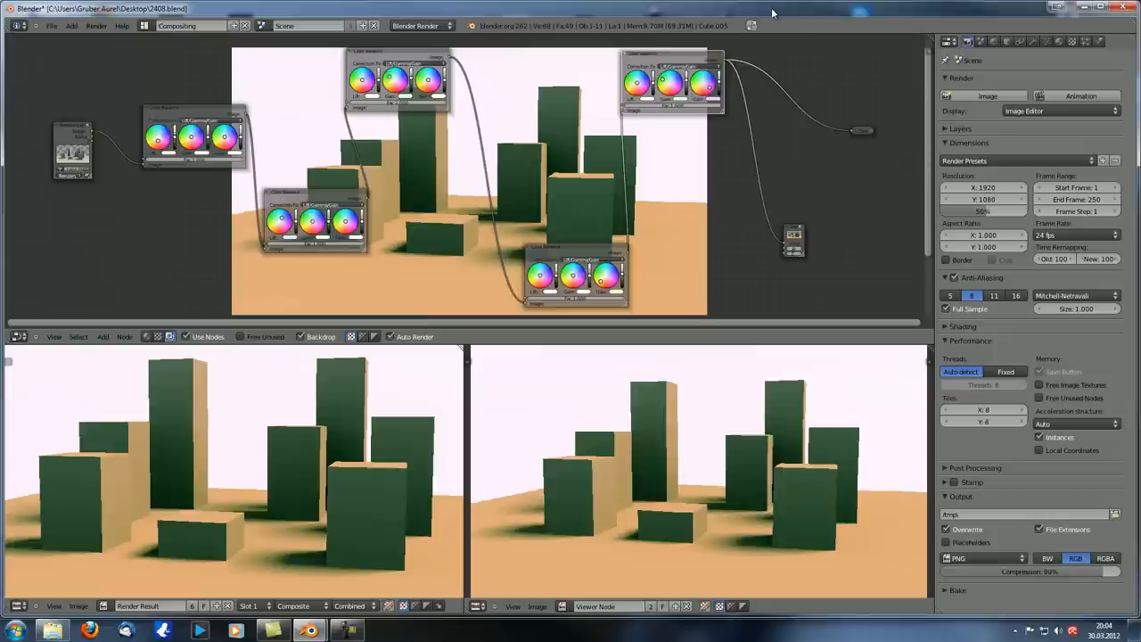
mouse_move(483, 328)
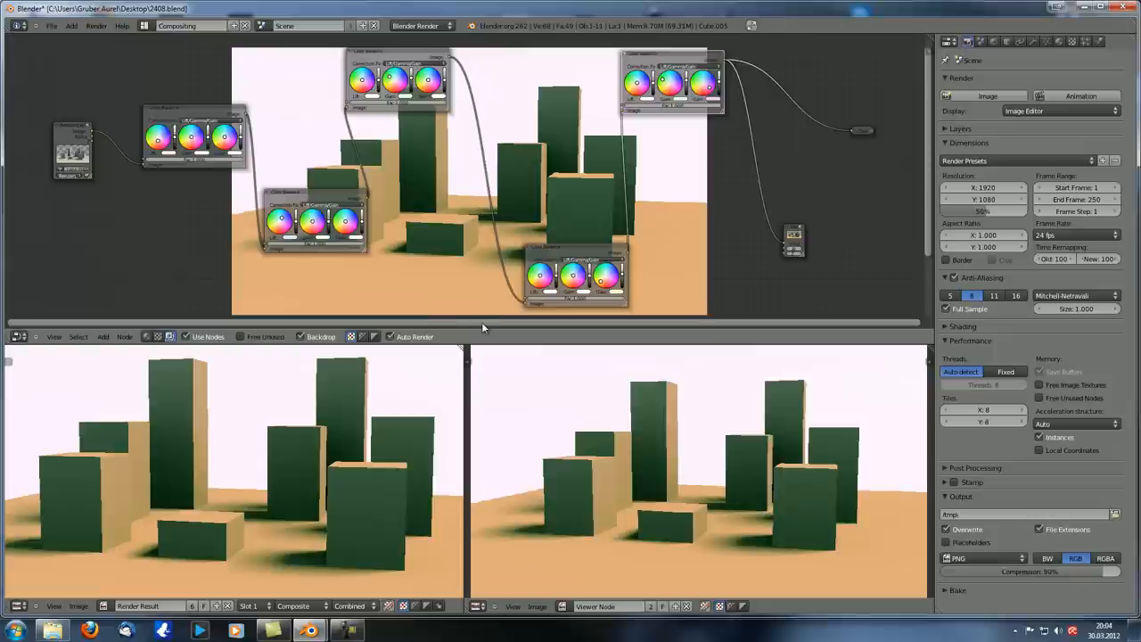